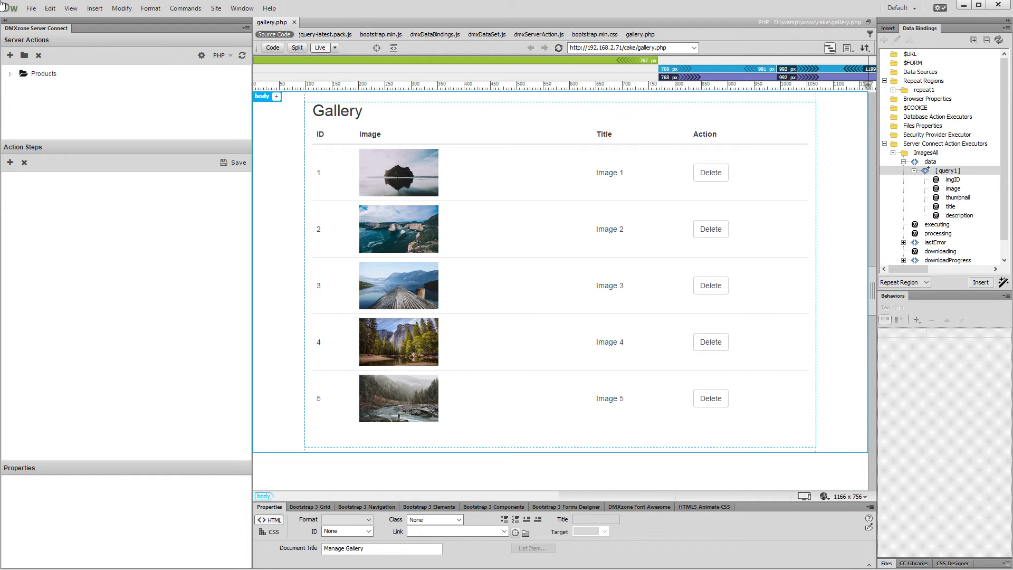
- Bring up the add options for the Products server actions folder
left_click(712, 173)
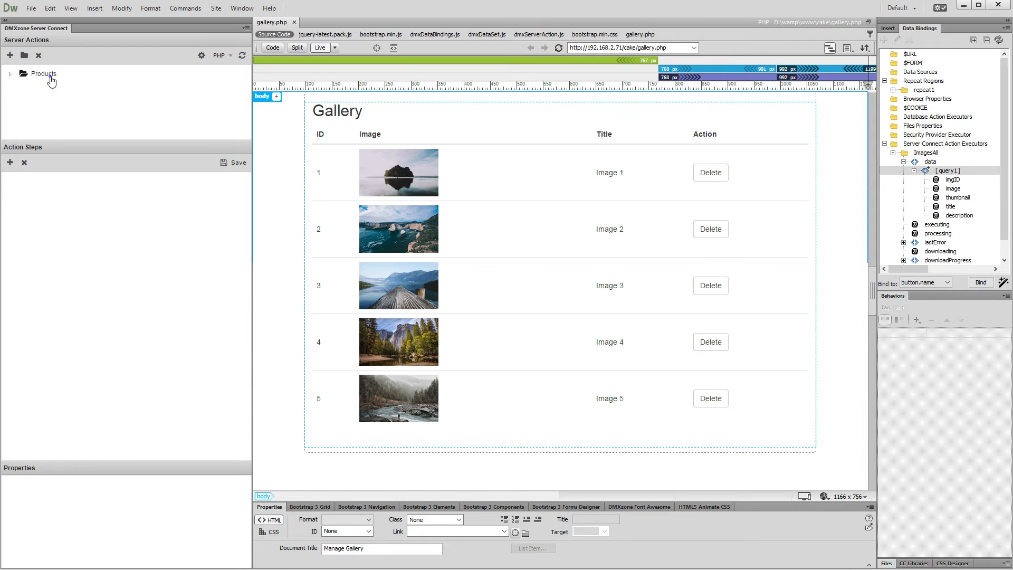
right_click(38, 74)
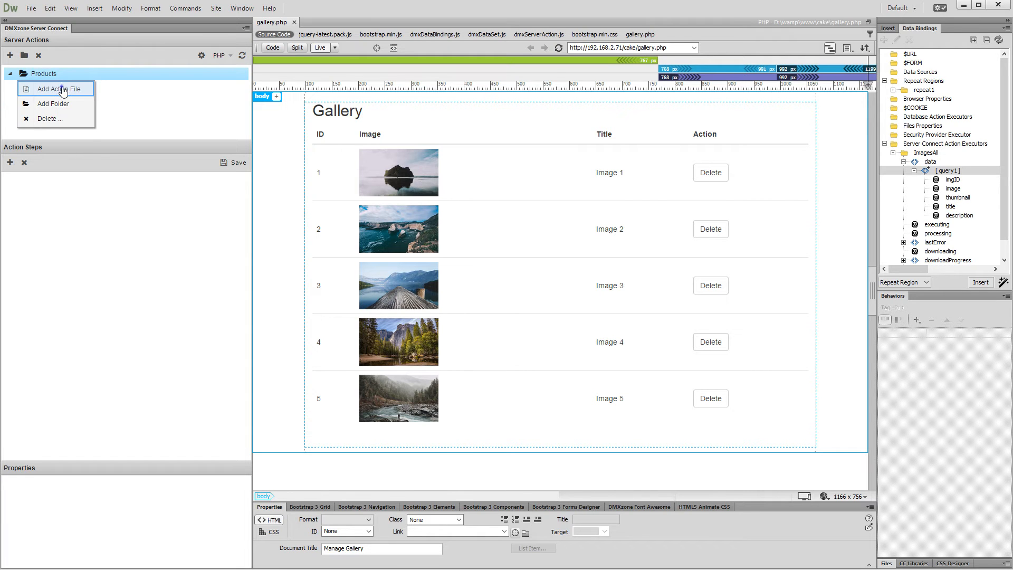
- Create the ImageDelete action file under Products with a deleteID POST variable
left_click(55, 88)
type("ImageDelete")
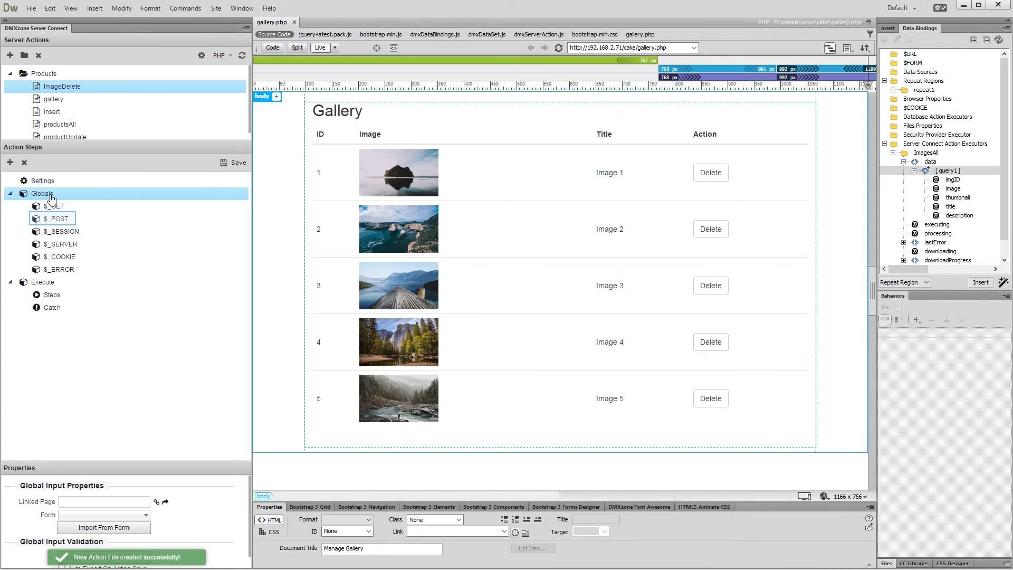
mouse_move(66, 209)
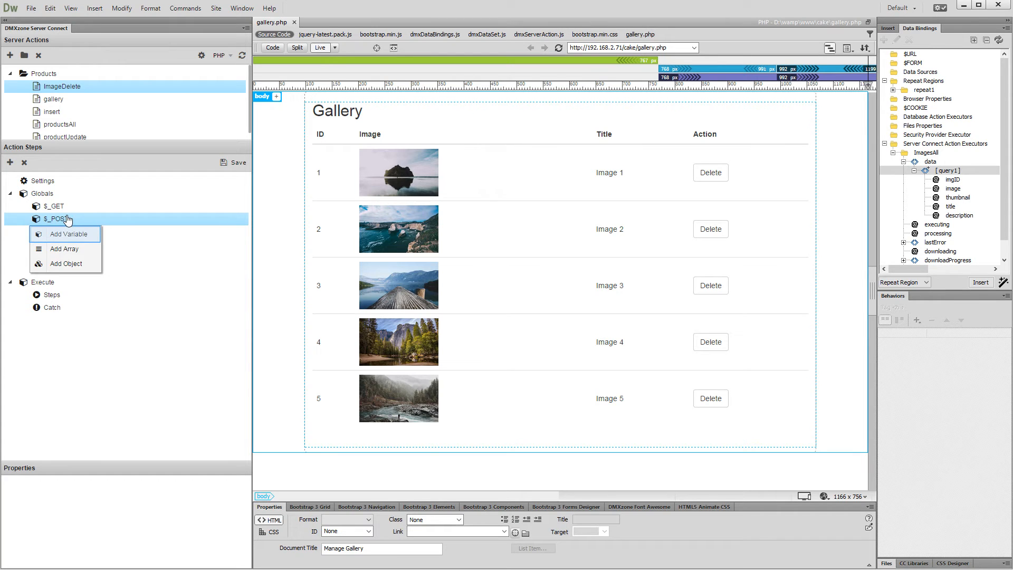
left_click(67, 234)
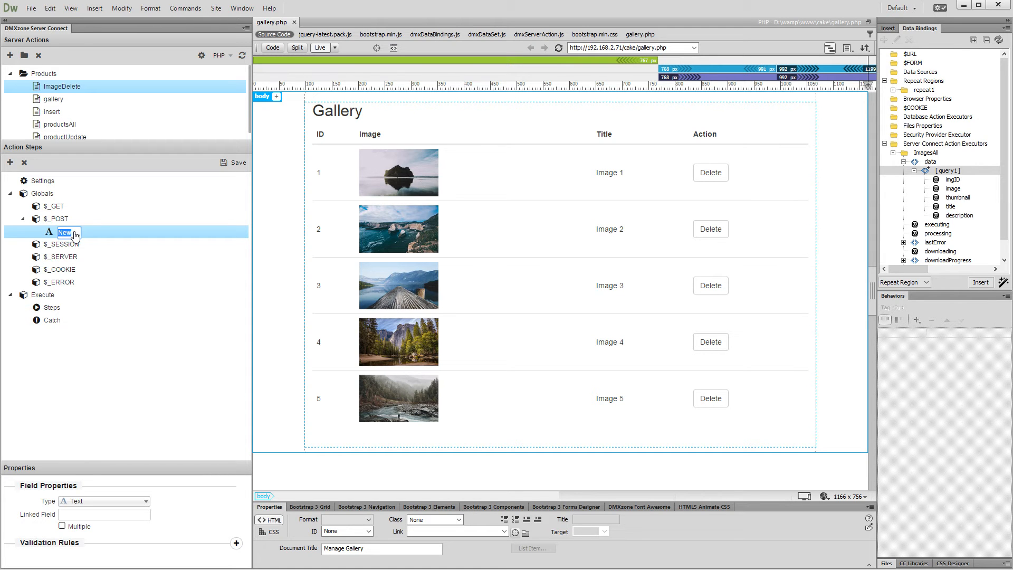
type("deleteID")
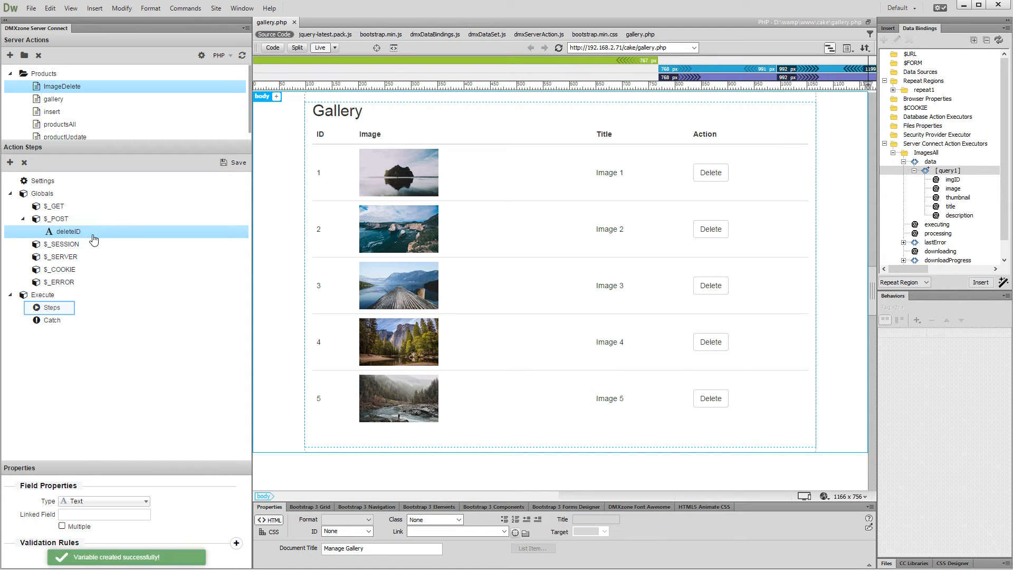
- Add a database connection step to ImageDelete using the local connection
left_click(49, 307)
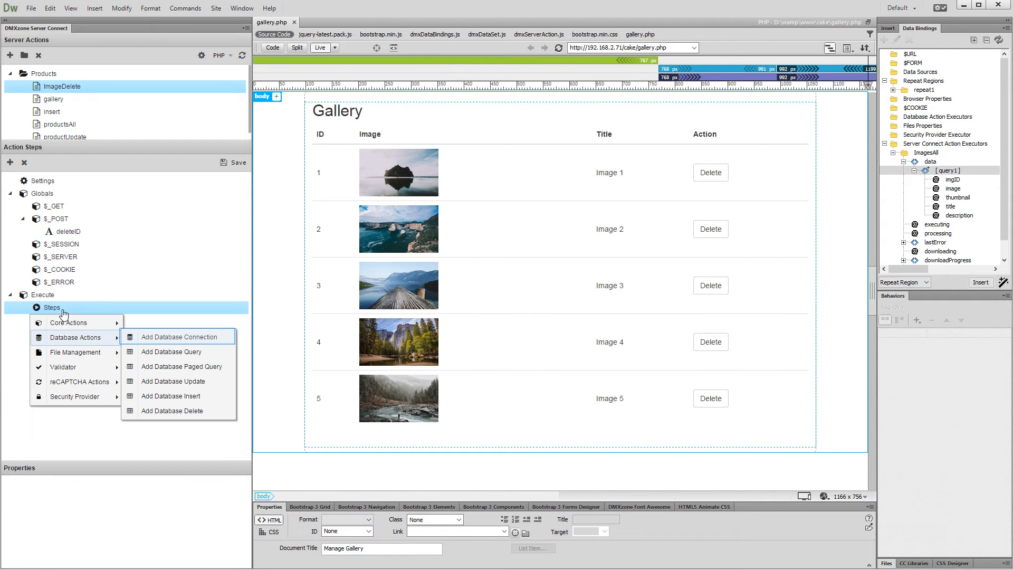
mouse_move(154, 331)
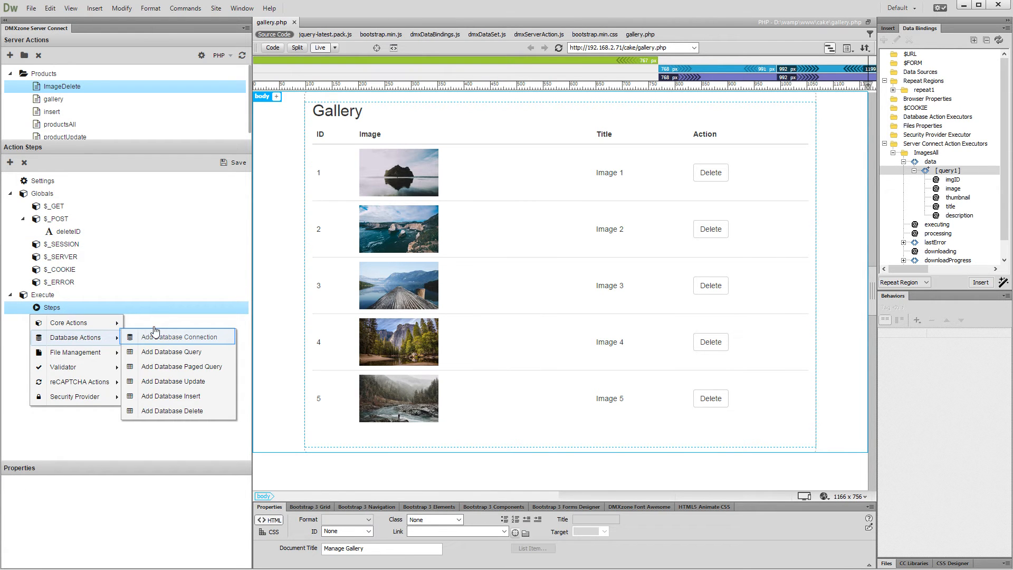
left_click(180, 337)
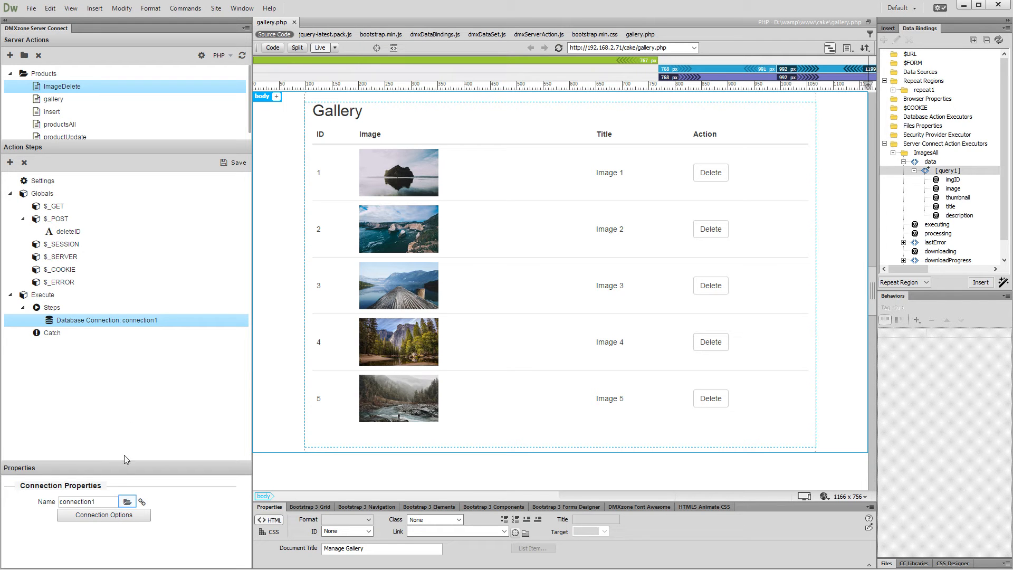
left_click(126, 502)
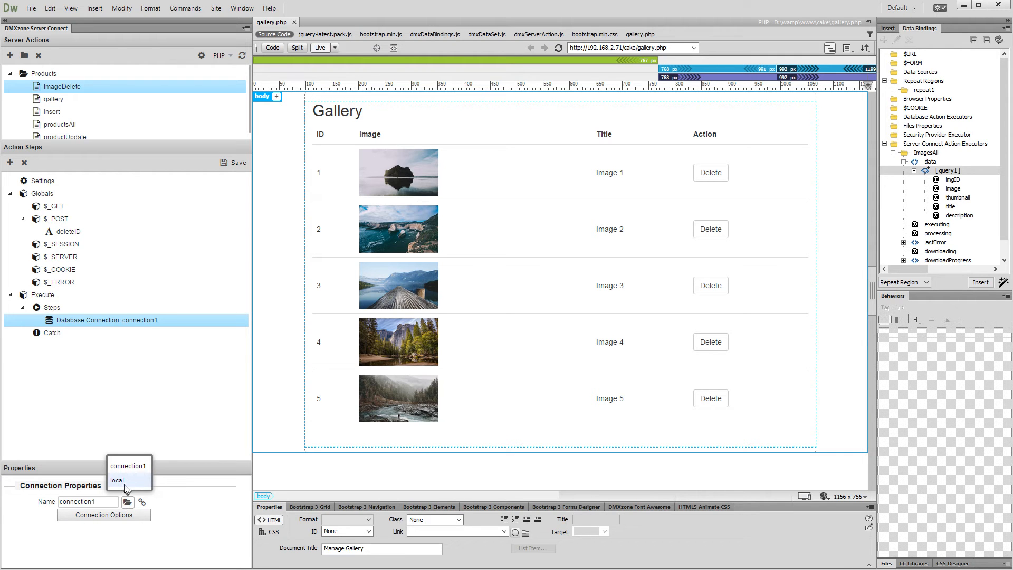
left_click(118, 480)
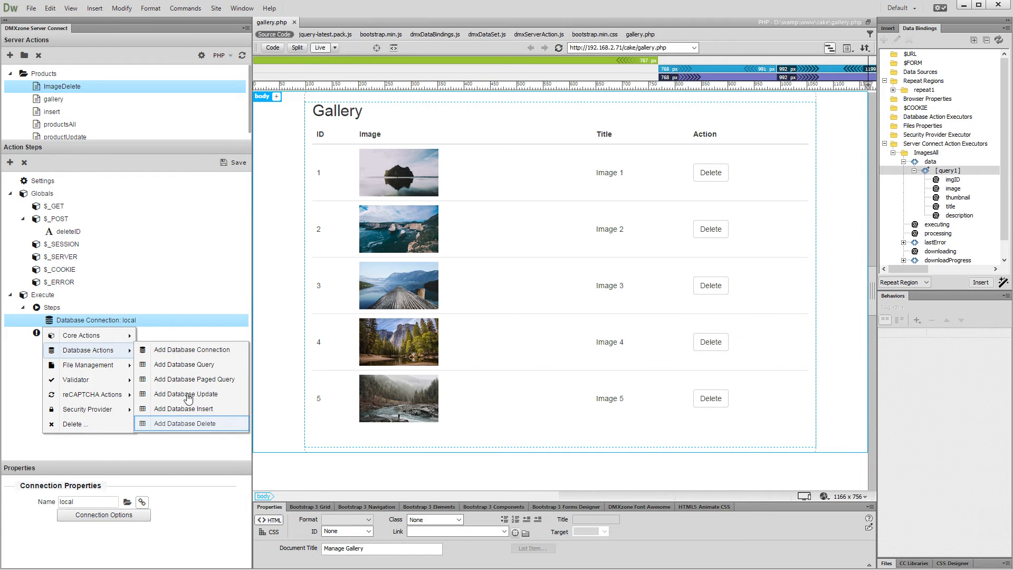
- Add a delete1 database delete step and bring up its delete builder
left_click(184, 423)
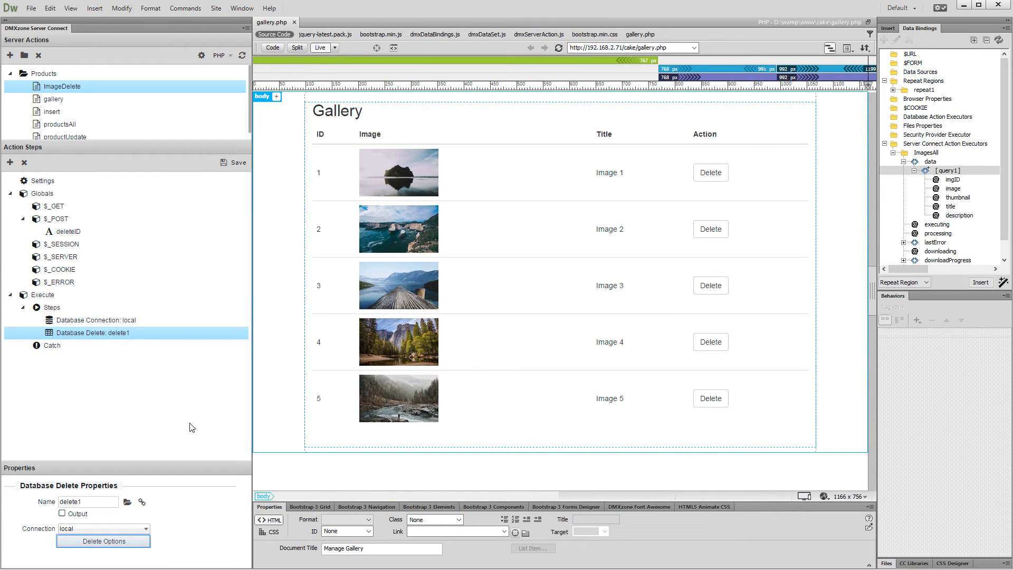
left_click(104, 541)
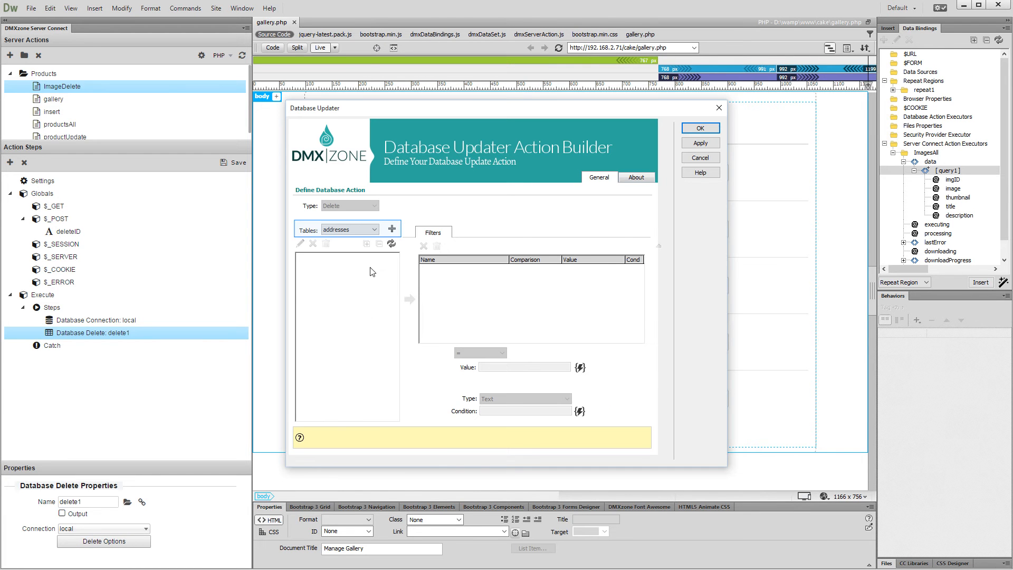
- Target the gallery table in the delete builder with a filter on gallery.imgID
left_click(373, 228)
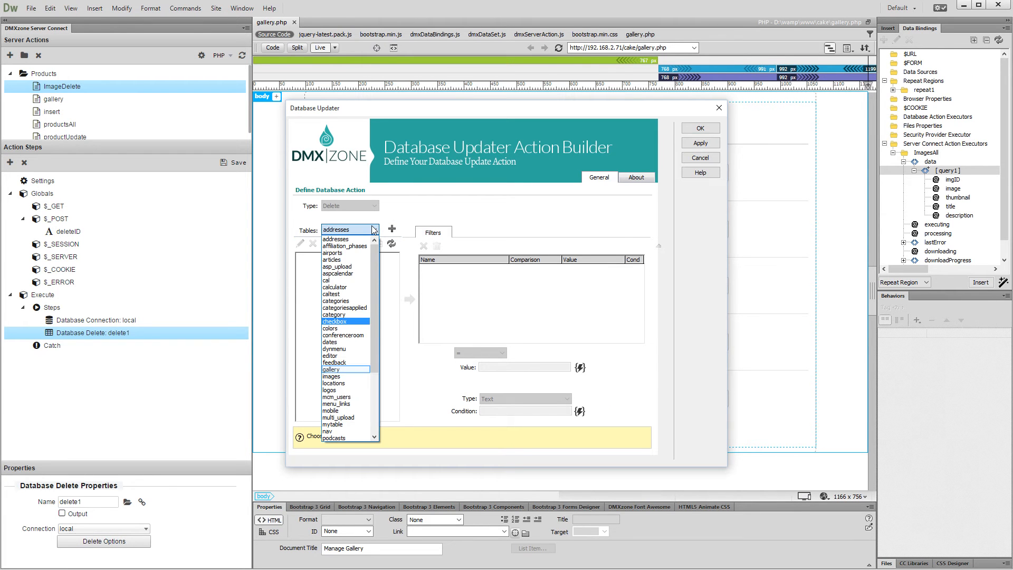
left_click(331, 370)
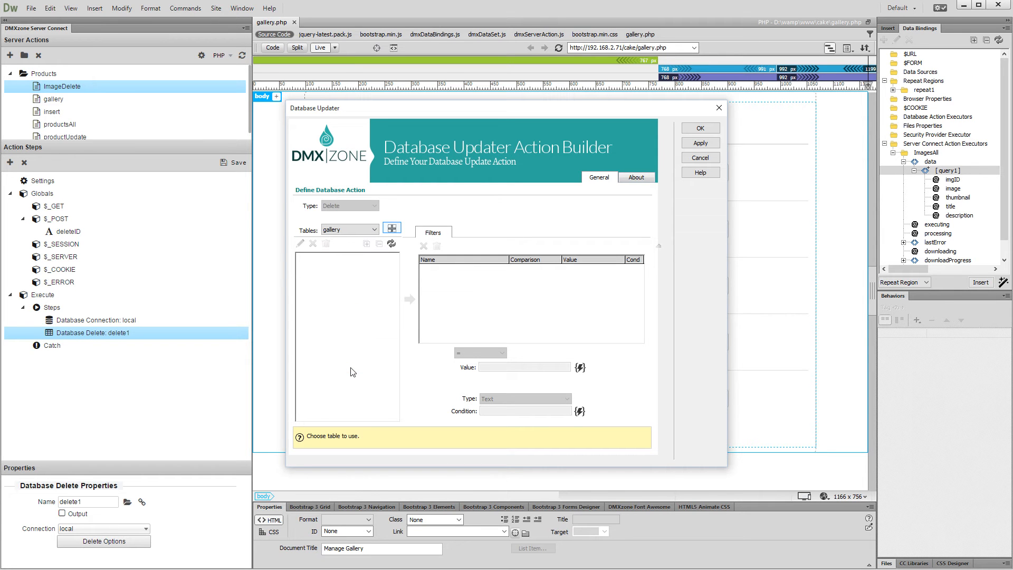
mouse_move(392, 271)
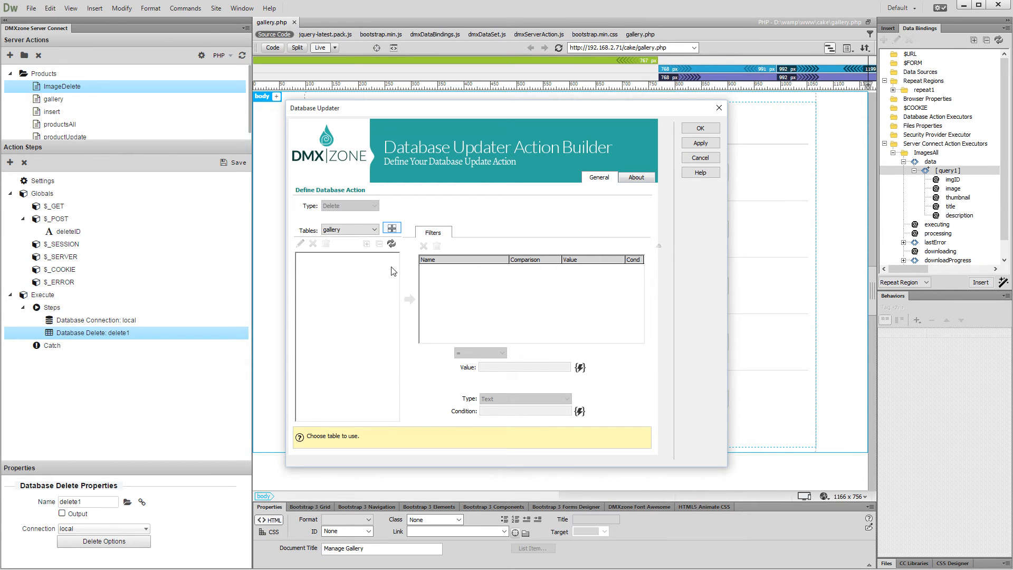
left_click(392, 229)
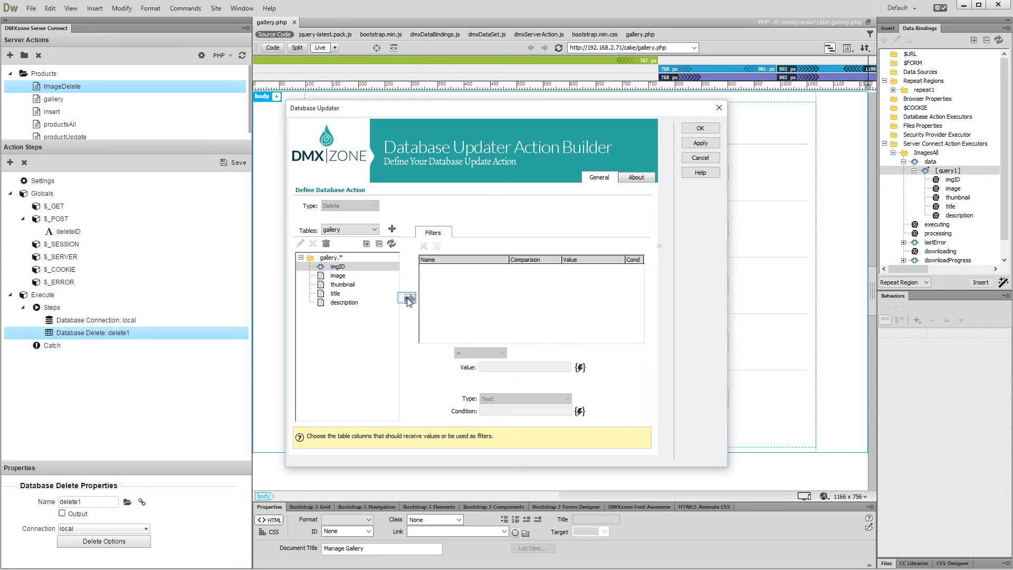
left_click(407, 297)
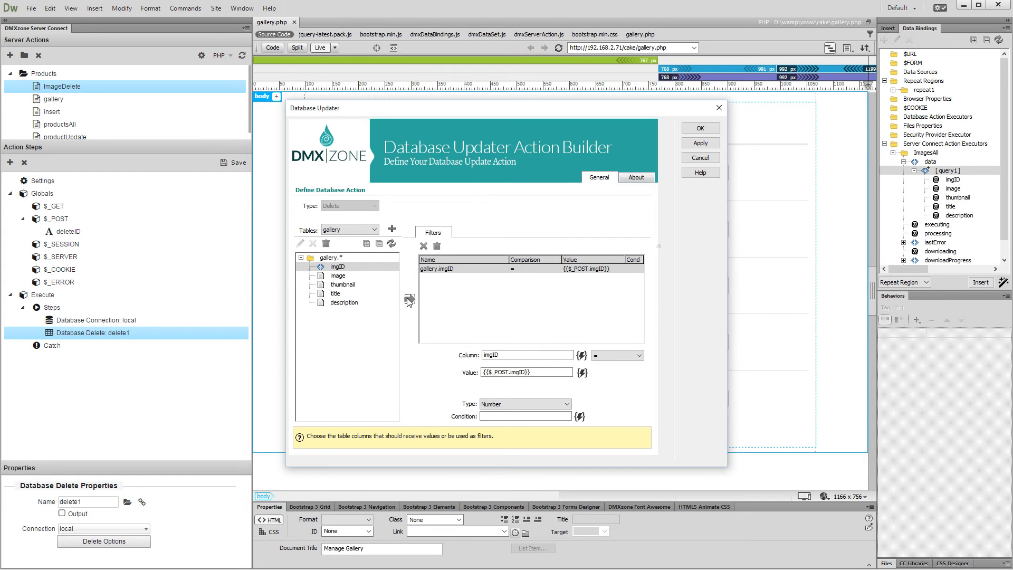
left_click(582, 371)
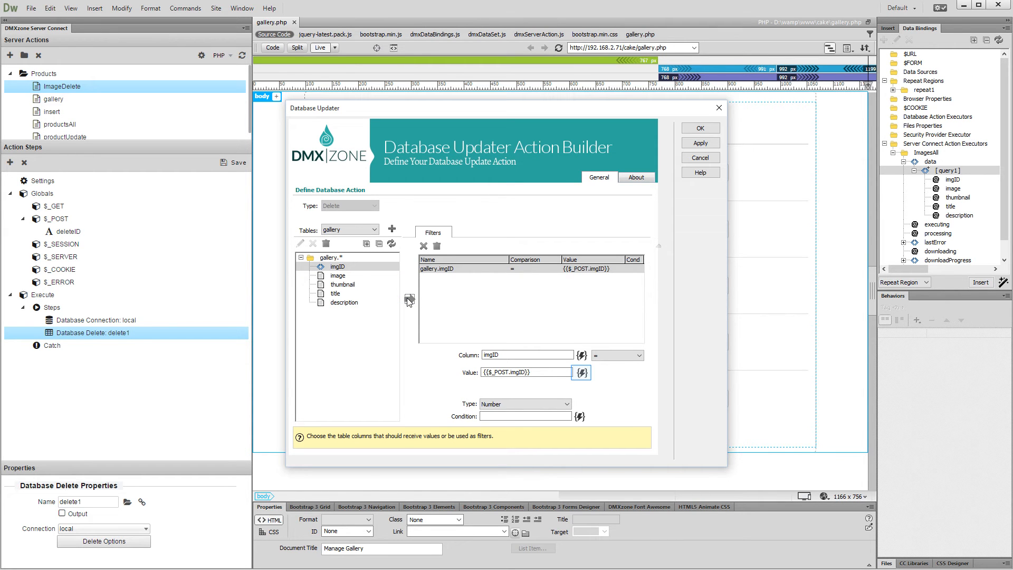
mouse_move(506, 310)
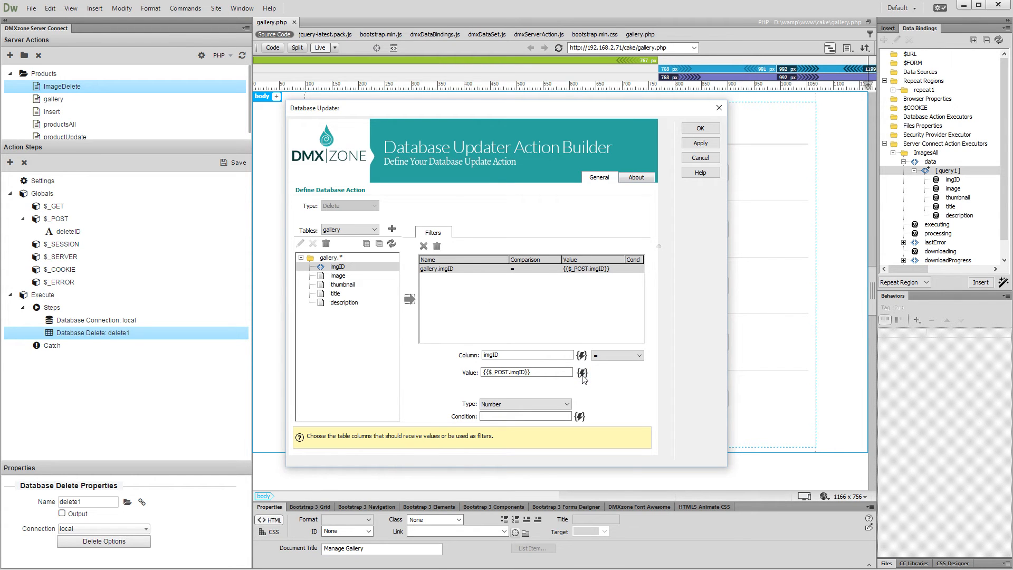
- Feed the imgID filter from the deleteID POST variable and confirm the delete step
left_click(581, 373)
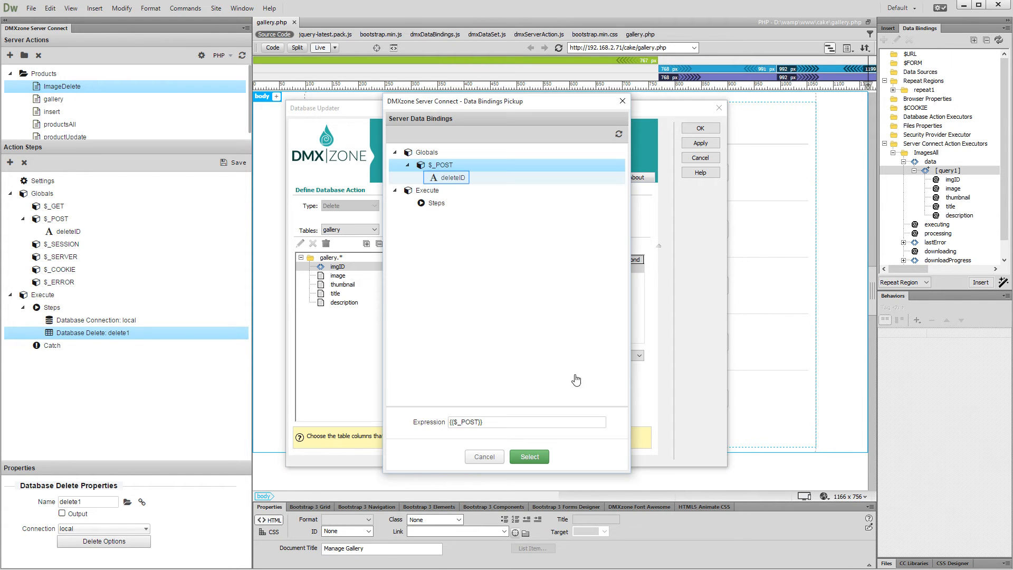
left_click(450, 178)
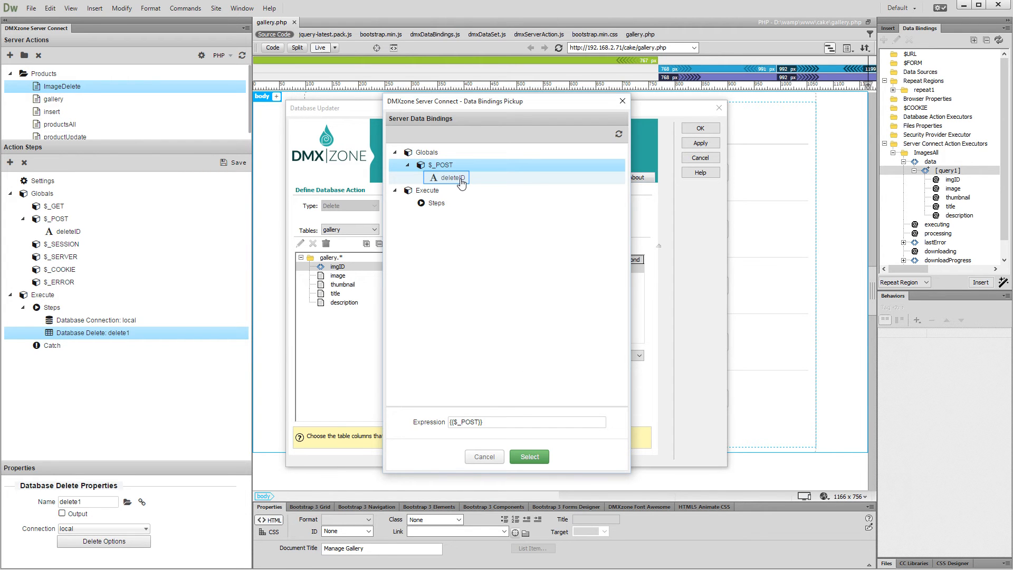
left_click(449, 177)
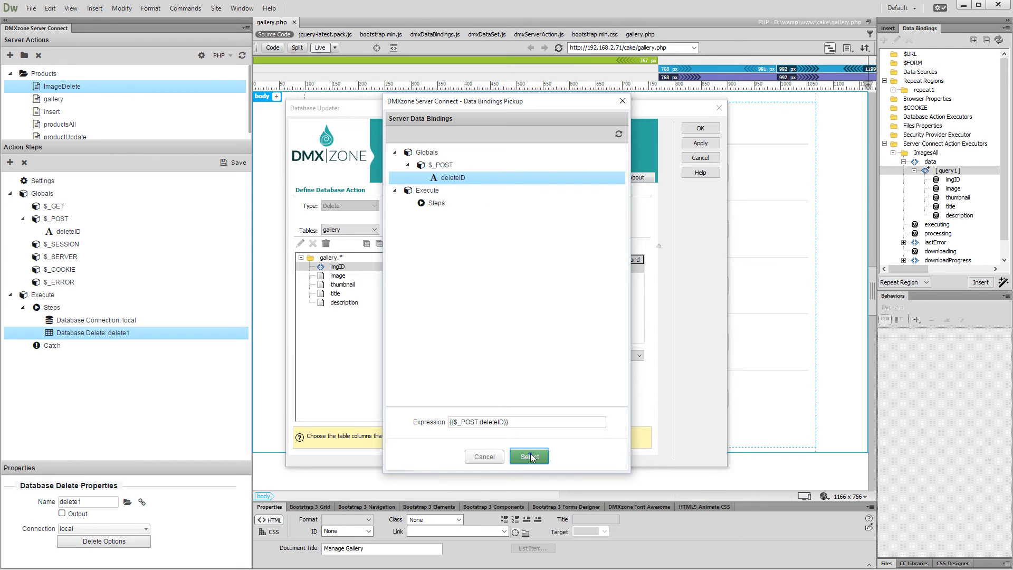
left_click(530, 456)
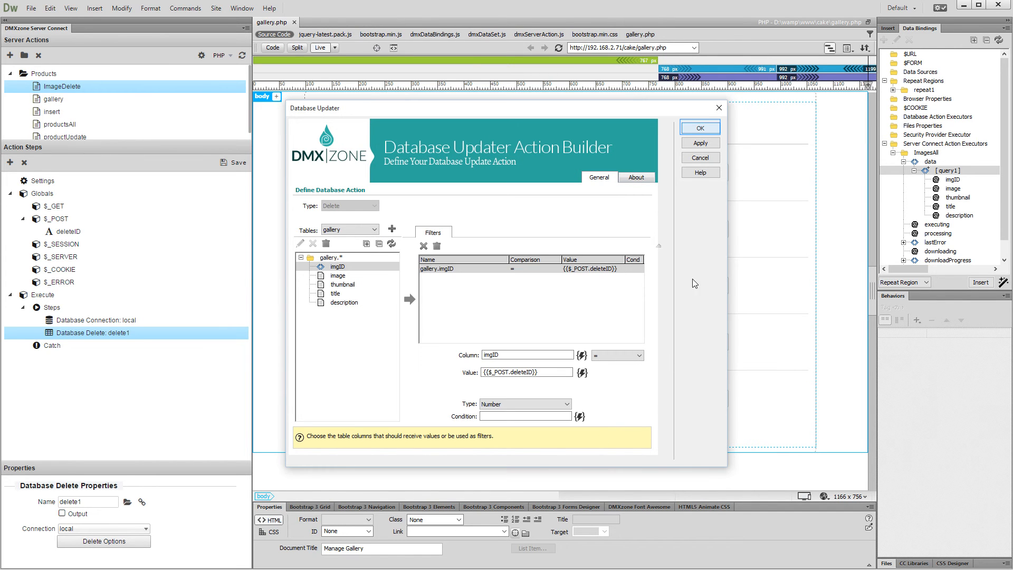
left_click(701, 128)
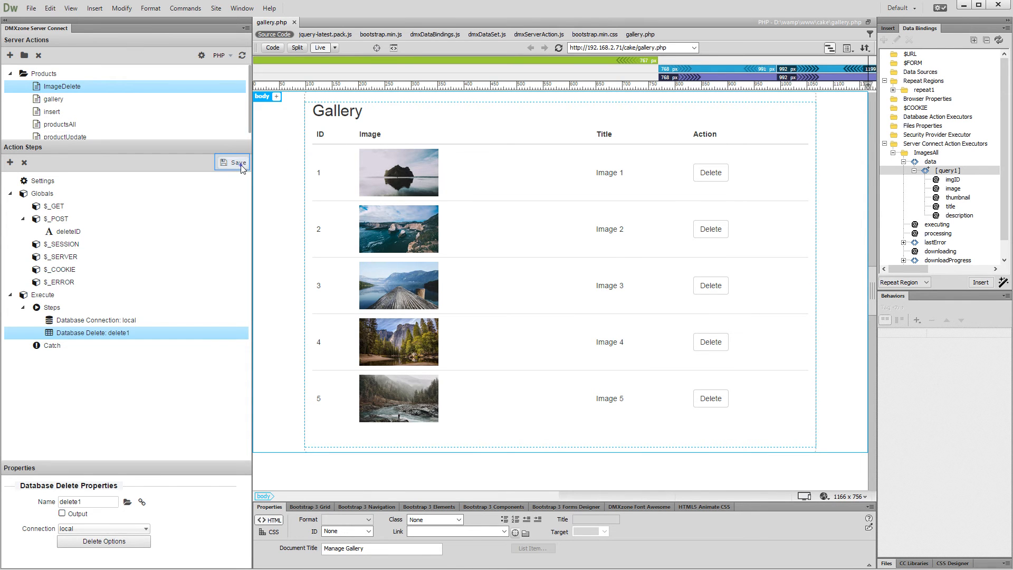
- Save ImageDelete and define a delete executor on Products/ImageDelete that never auto-runs
left_click(232, 163)
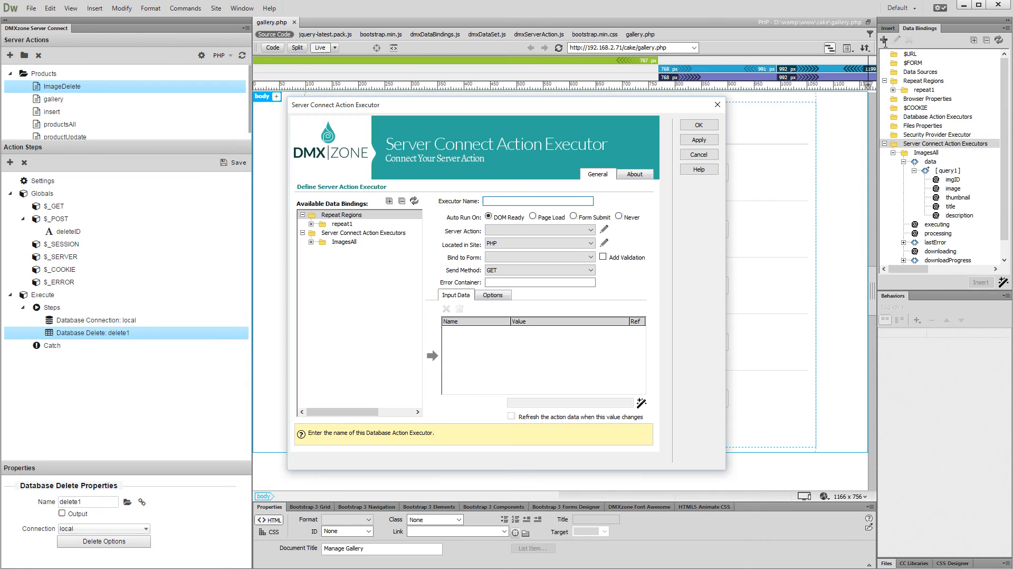
type("deleteImage")
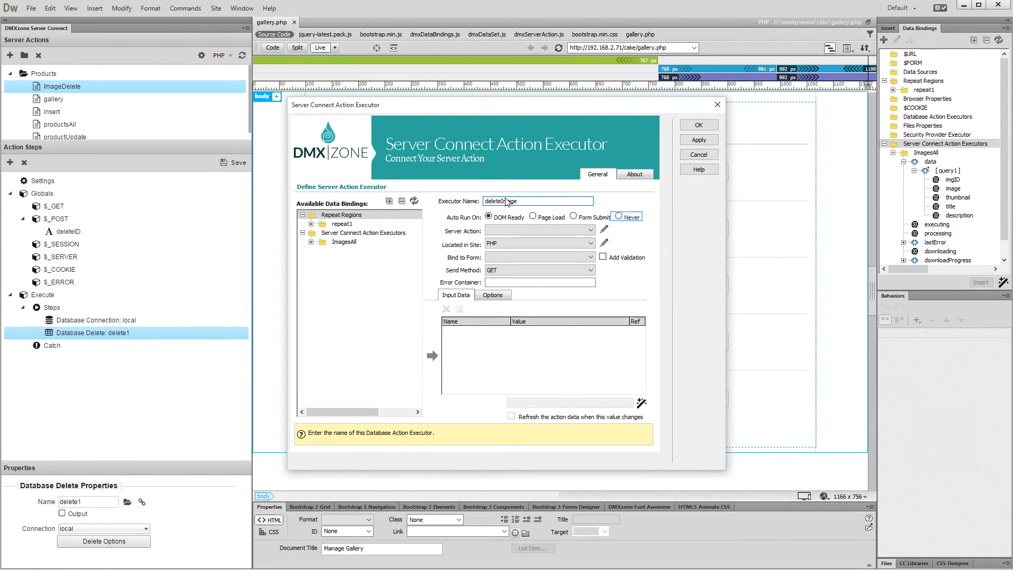
left_click(620, 218)
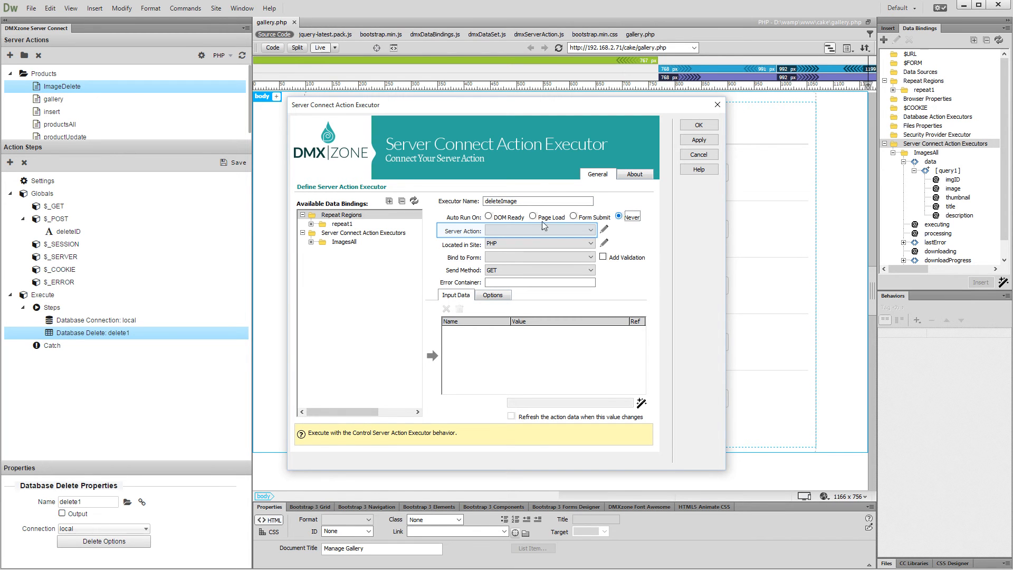
left_click(540, 230)
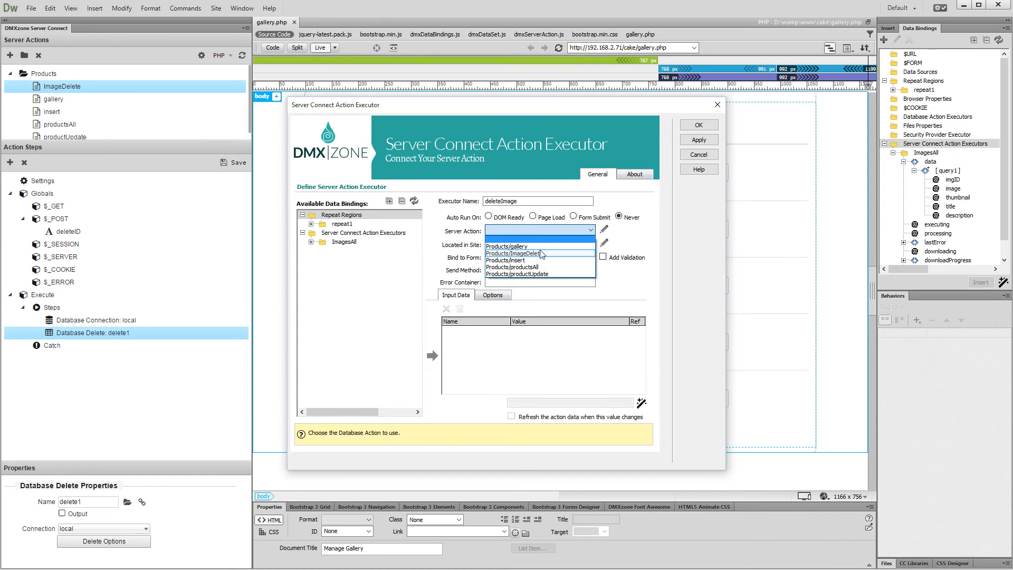
left_click(518, 253)
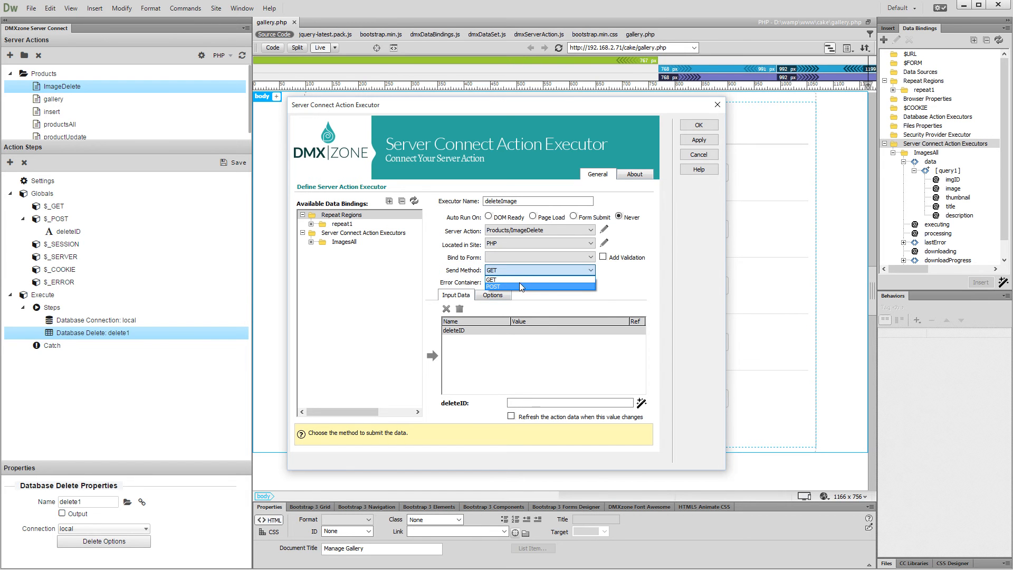
- Send the executor's data by POST and review its additional options
left_click(518, 286)
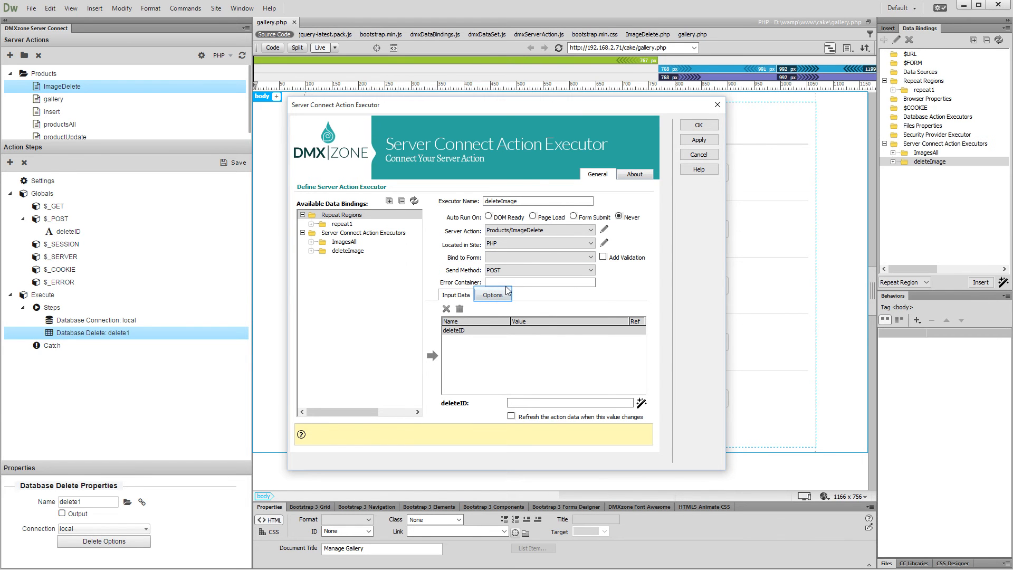
left_click(492, 294)
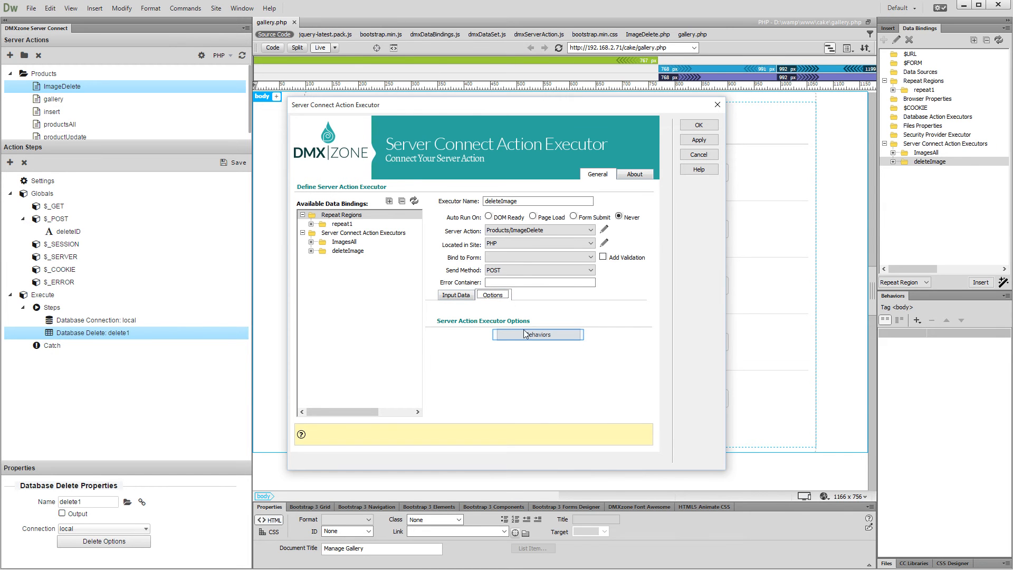
- Add an onSuccess behaviour that reruns the ImagesAll executor after a deletion
left_click(537, 335)
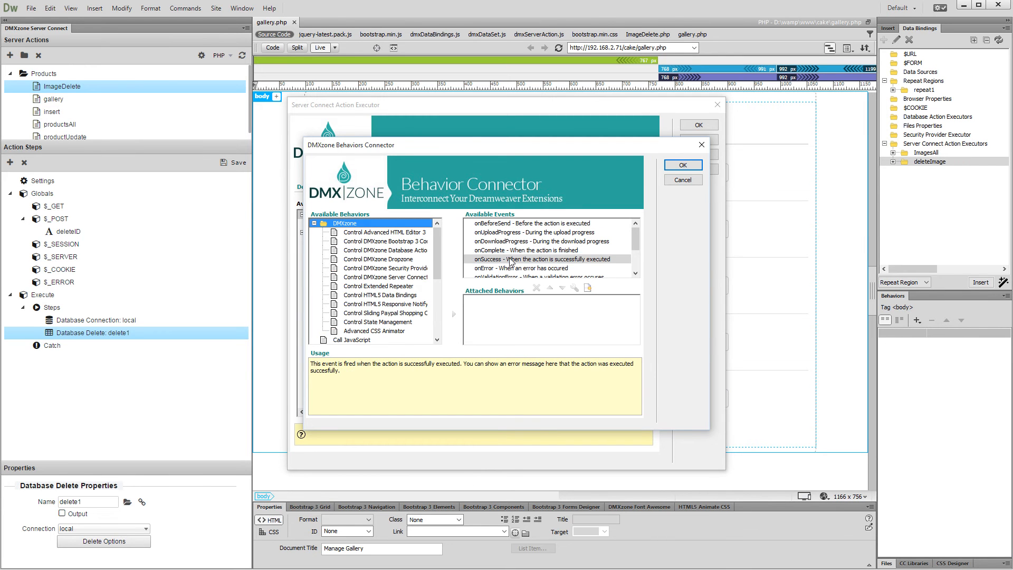
left_click(386, 277)
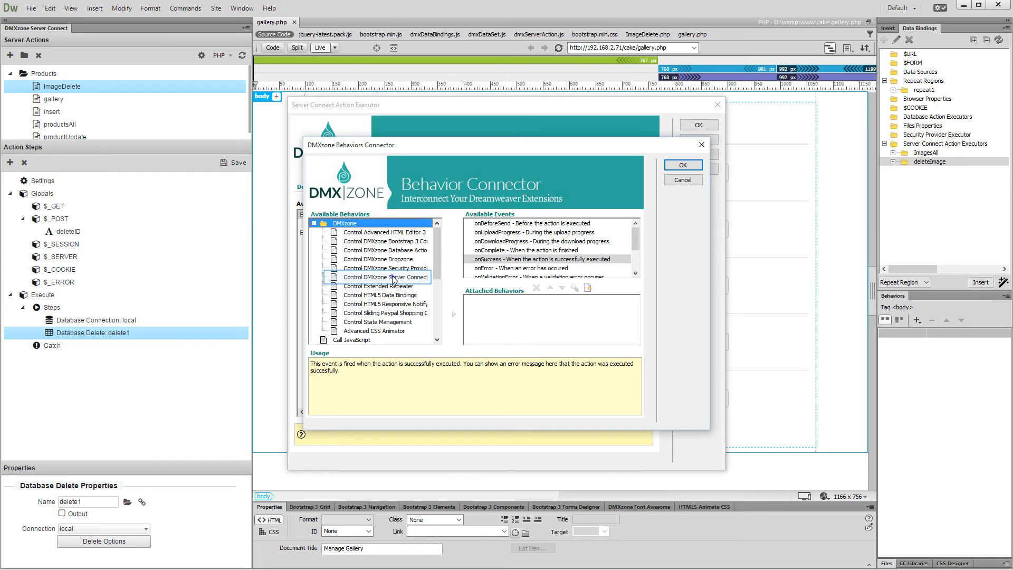
left_click(384, 276)
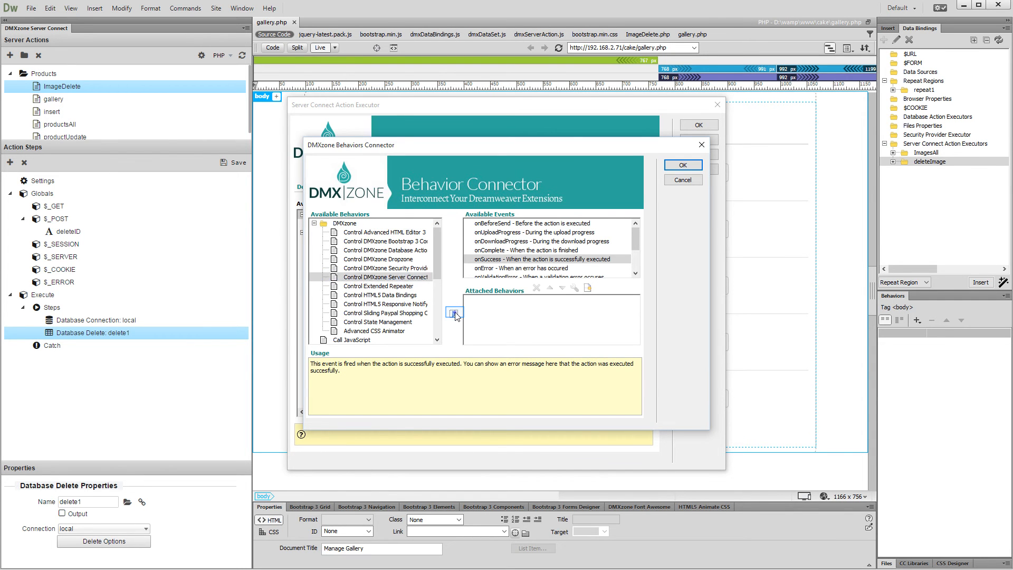
left_click(455, 313)
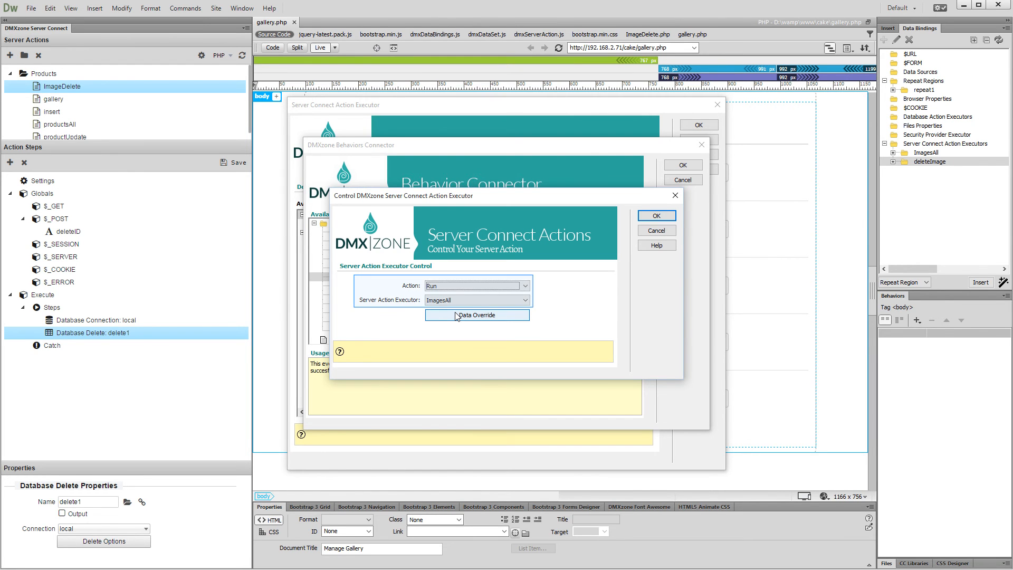
mouse_move(526, 313)
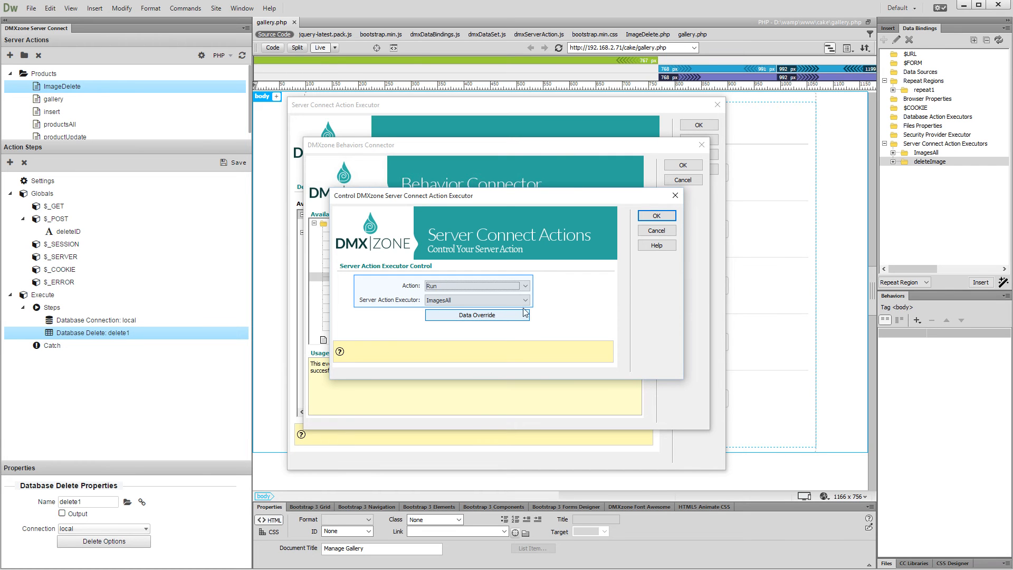
mouse_move(540, 303)
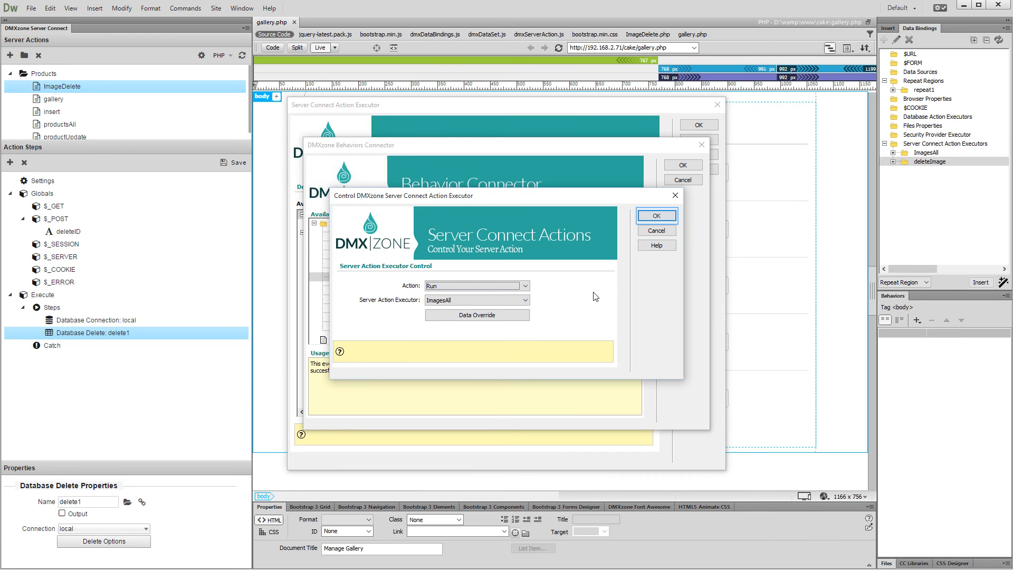
left_click(657, 216)
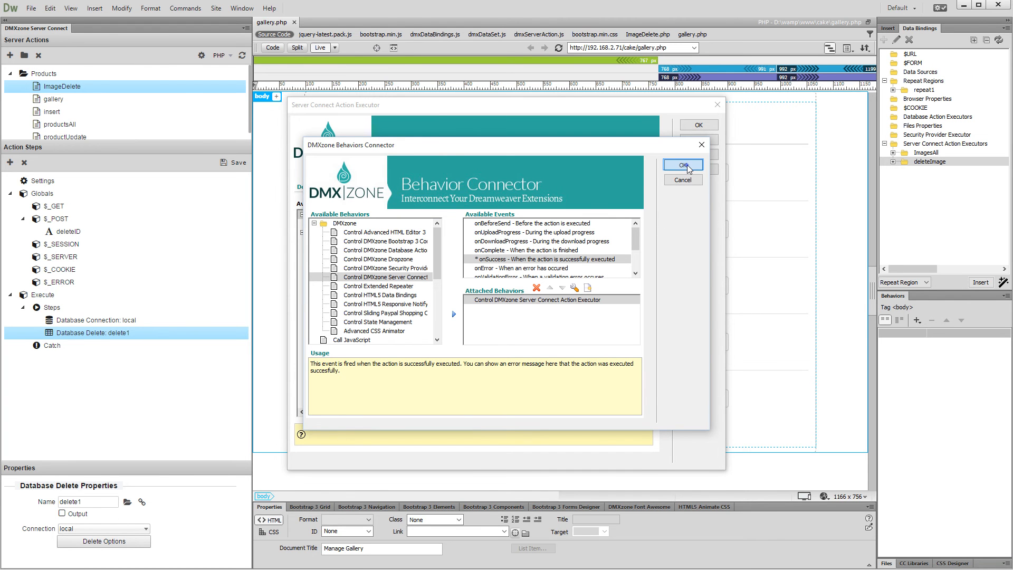
left_click(685, 165)
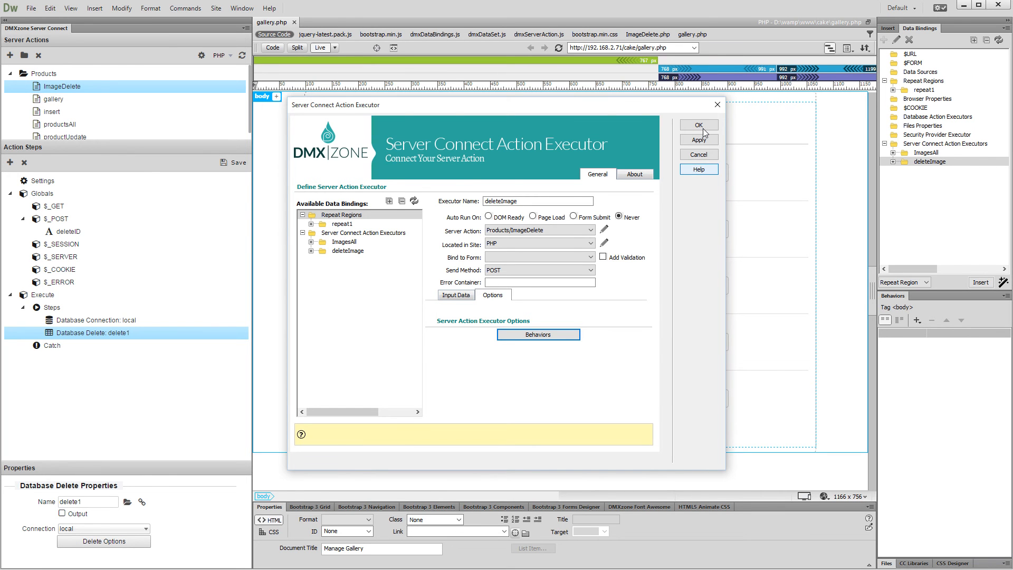
- Save the deleteImage executor and show the gallery page in Design view
left_click(699, 124)
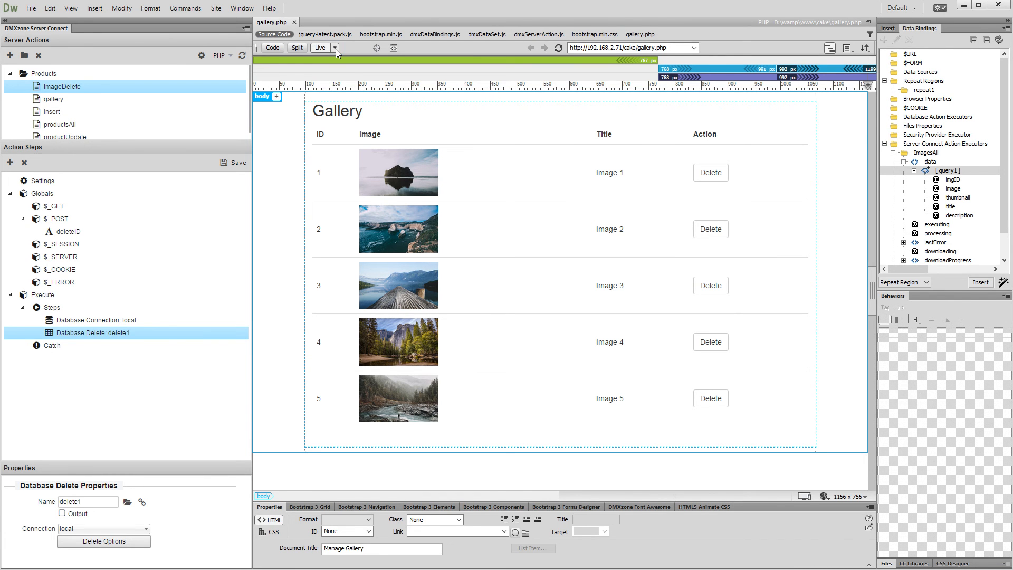
left_click(333, 48)
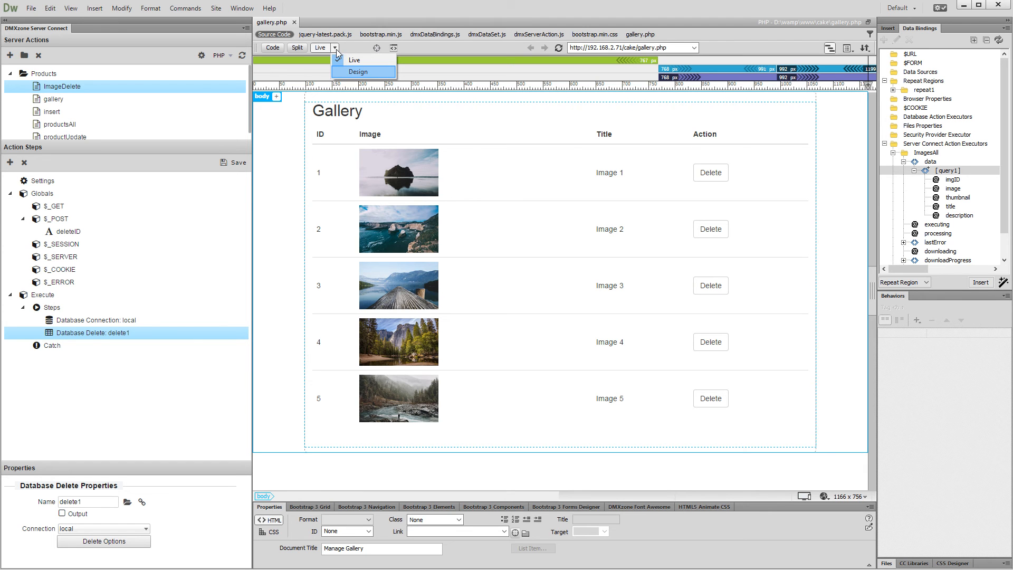
left_click(361, 72)
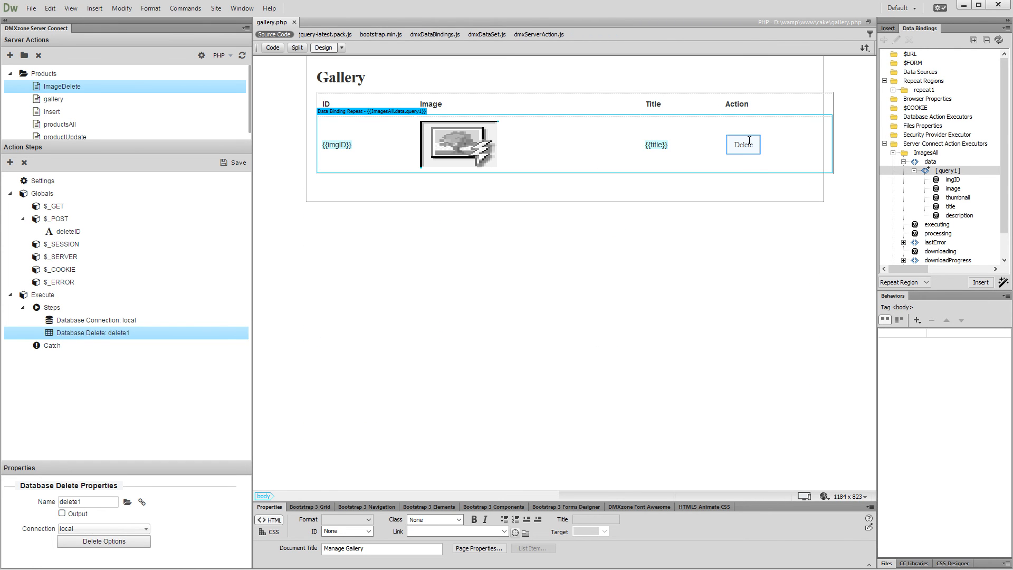
- Give the template's Delete button a Control Server Connect Action Executor behaviour
left_click(743, 144)
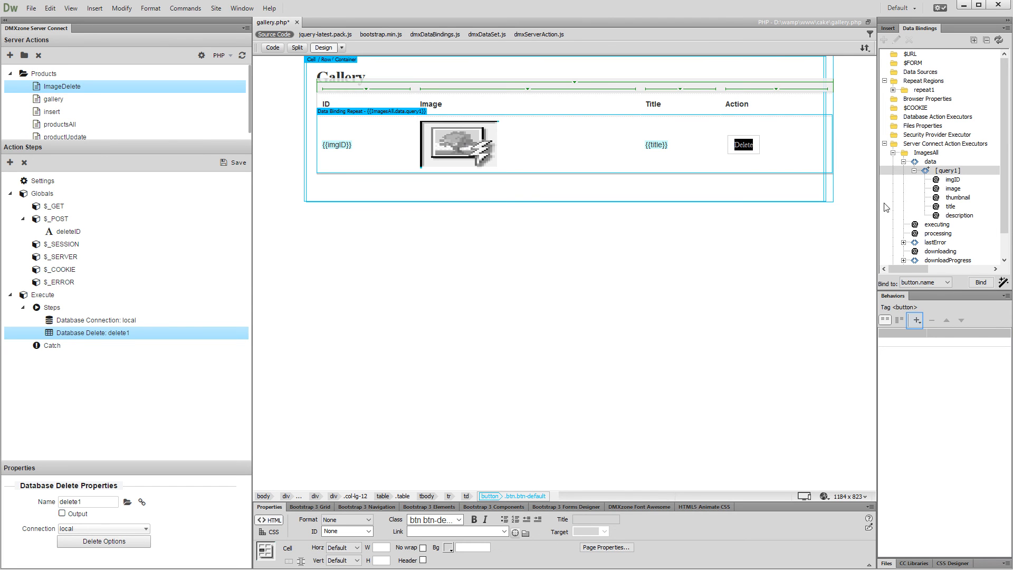
left_click(917, 321)
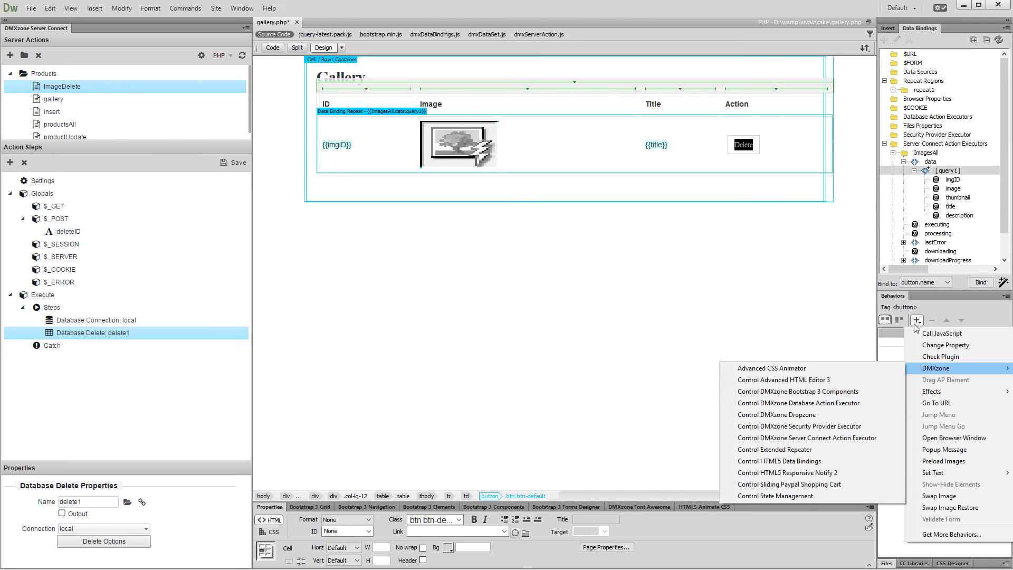
mouse_move(806, 437)
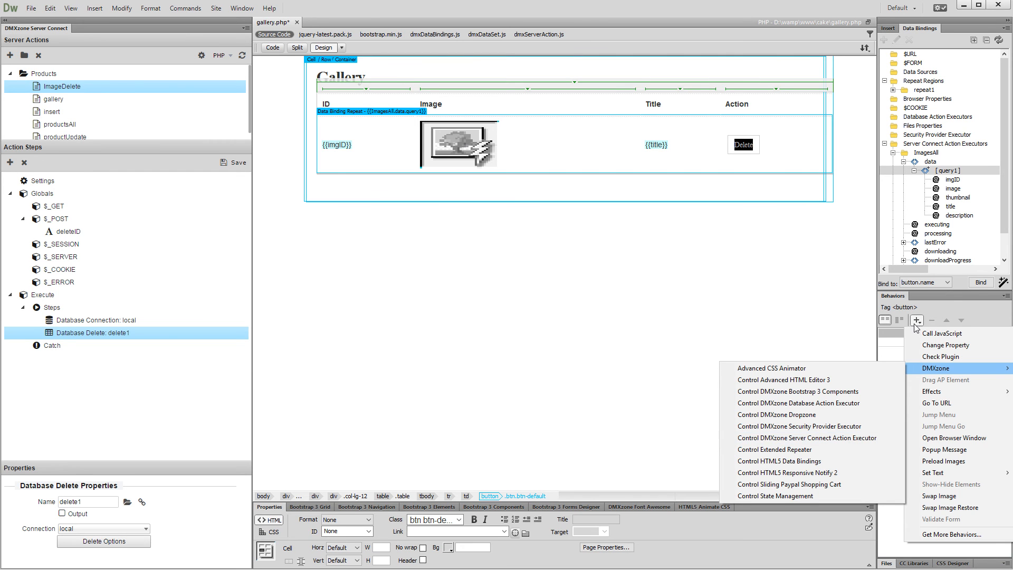
mouse_move(843, 442)
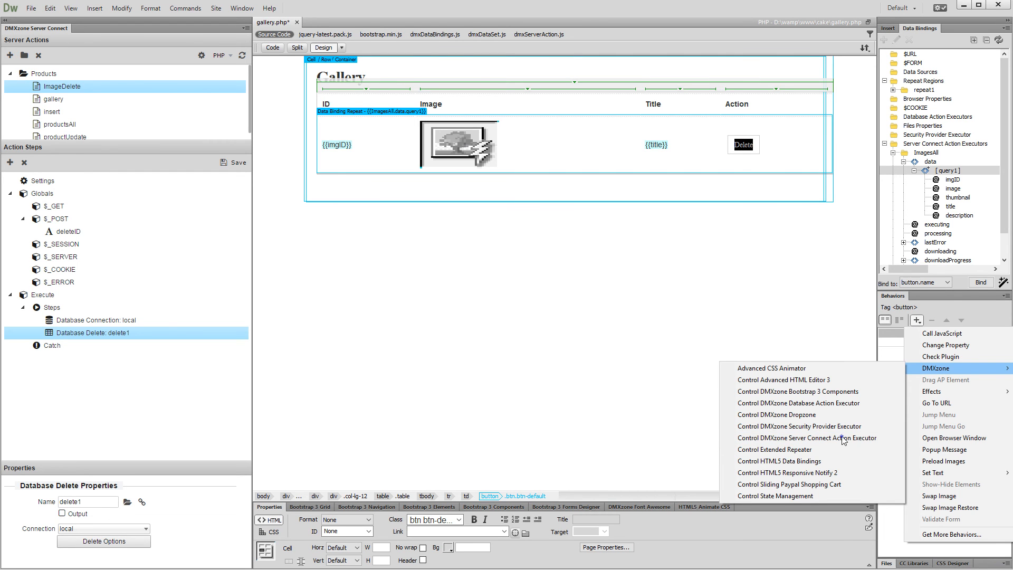
left_click(806, 438)
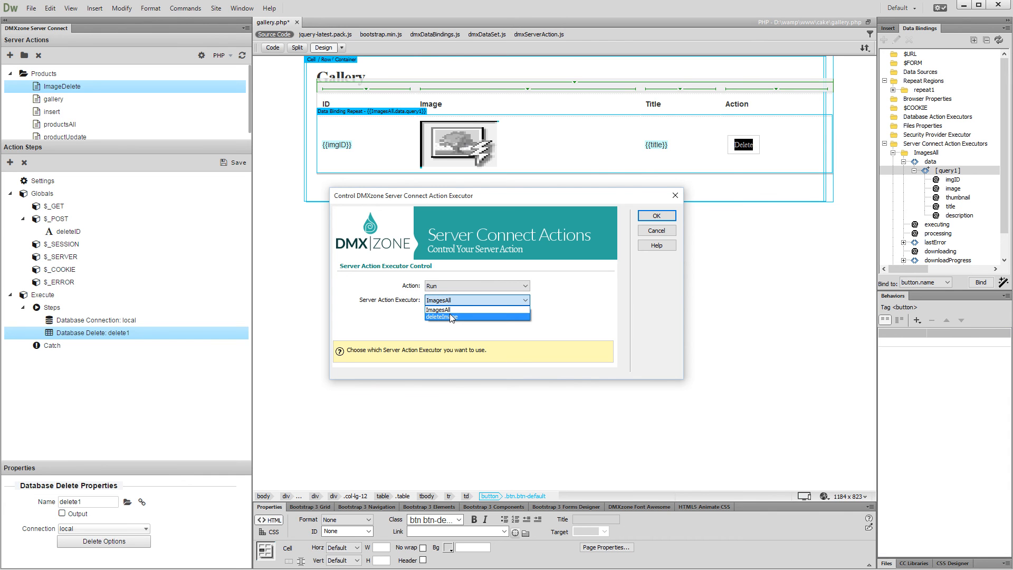
- Run deleteImage from the button, overriding deleteID with the row's imgID from ImagesAll query1
left_click(442, 317)
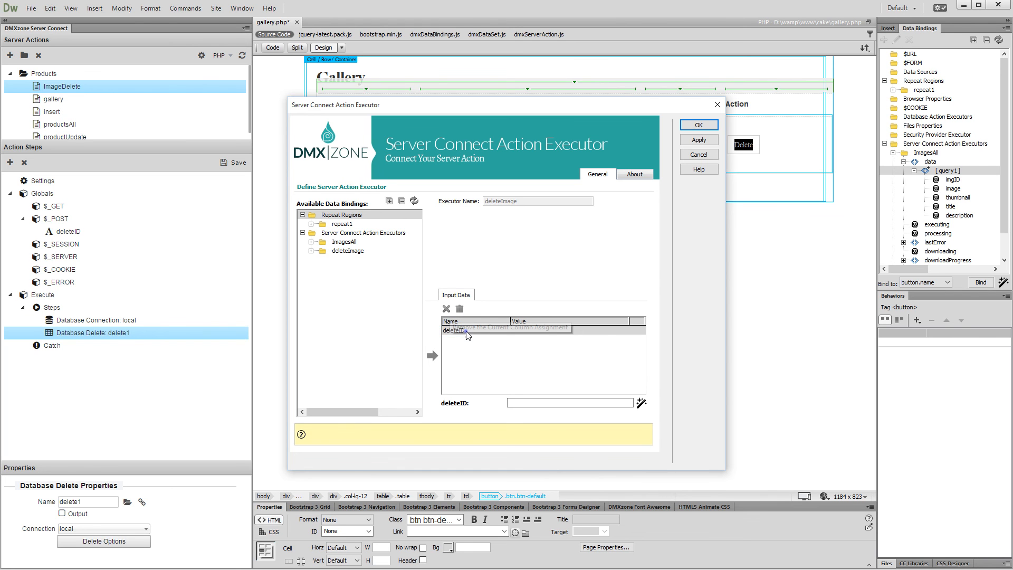
left_click(454, 330)
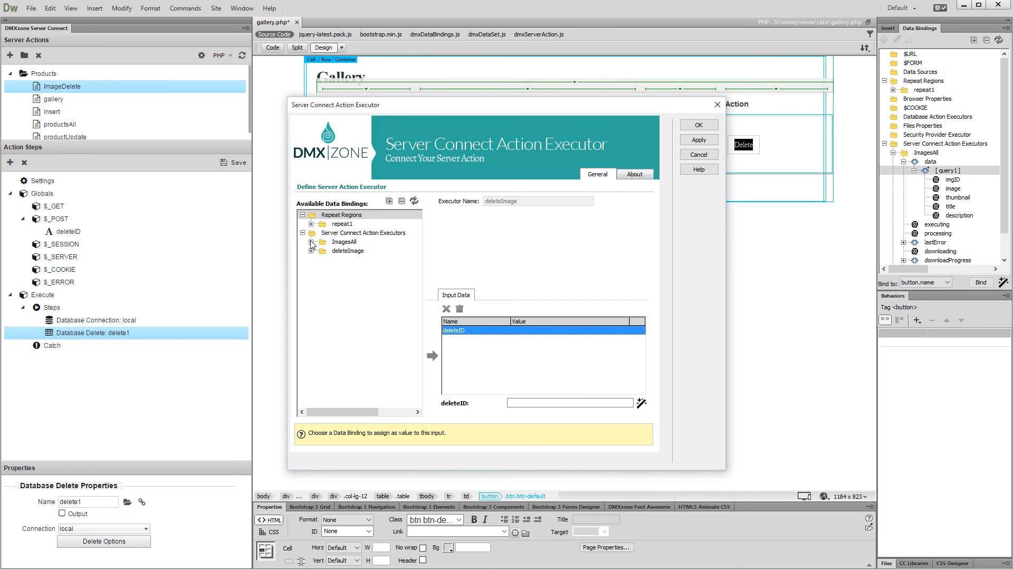
left_click(312, 242)
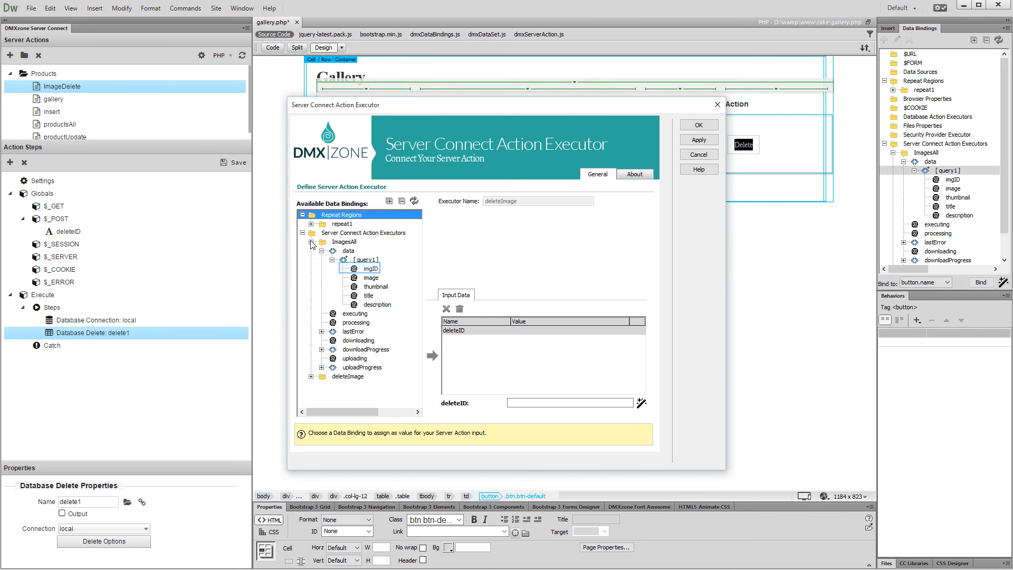
mouse_move(365, 256)
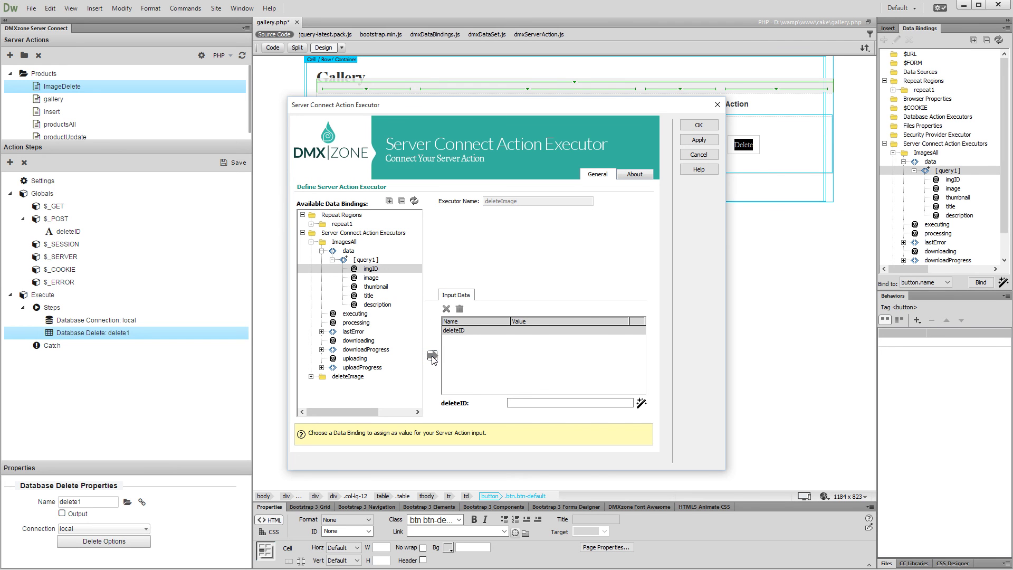
left_click(432, 355)
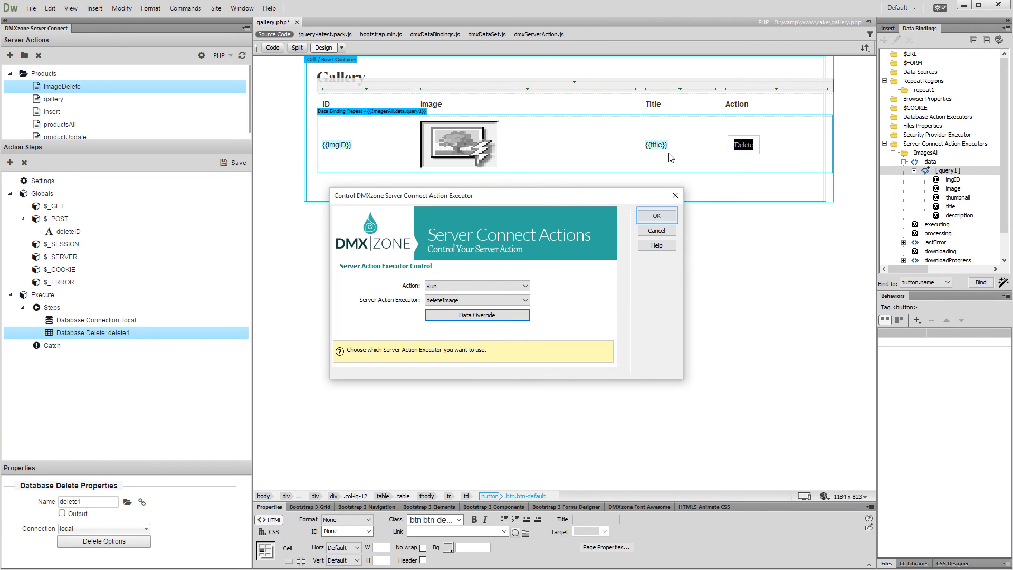
- Confirm the Delete button behaviour and switch the page from Design to Live view
left_click(656, 215)
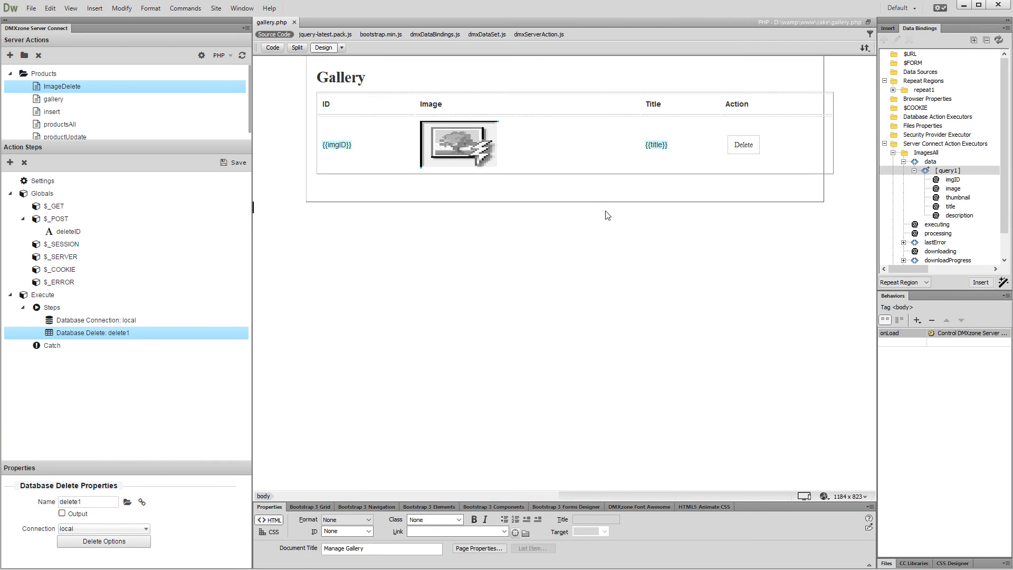
mouse_move(344, 88)
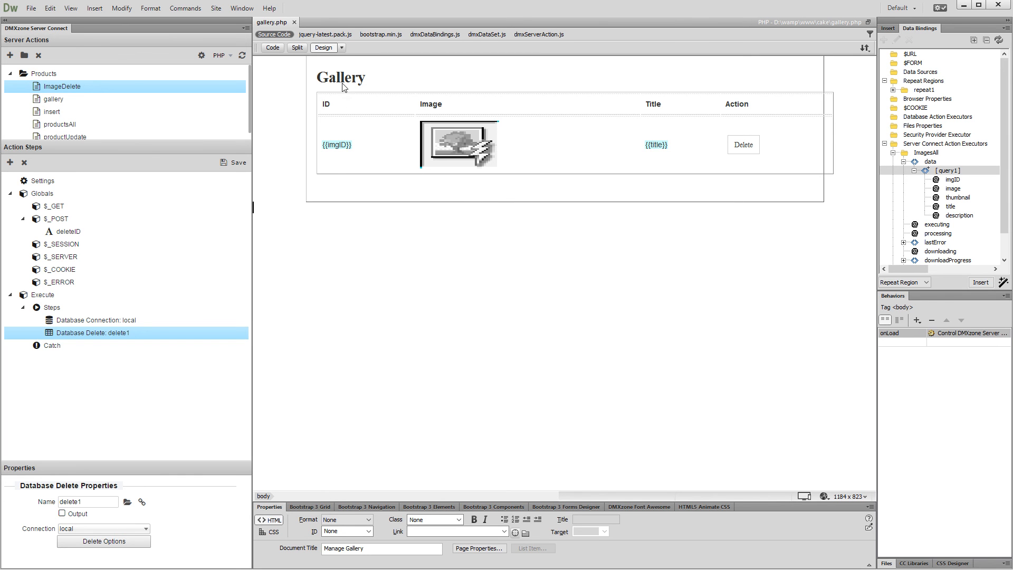
left_click(344, 47)
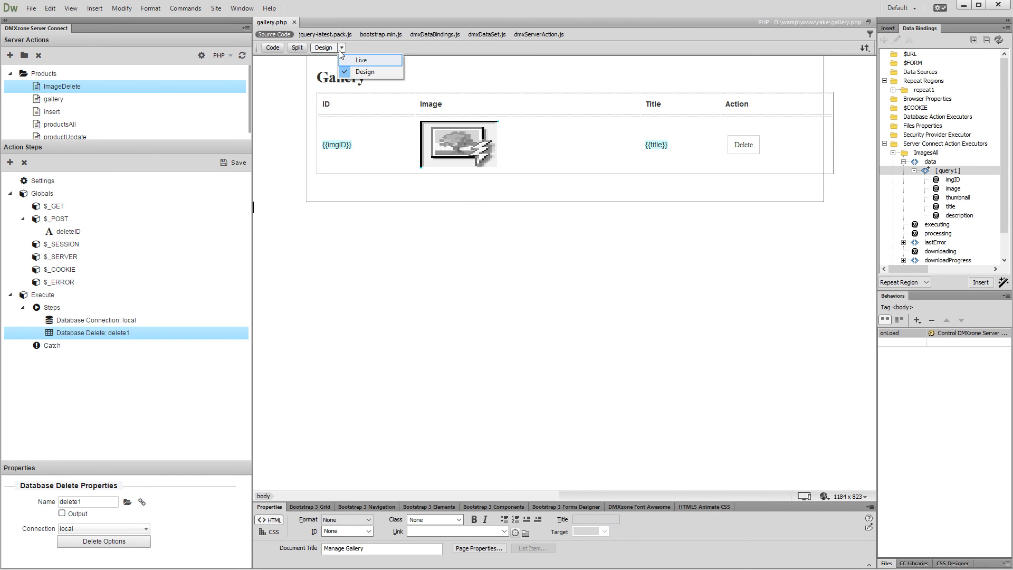
left_click(365, 60)
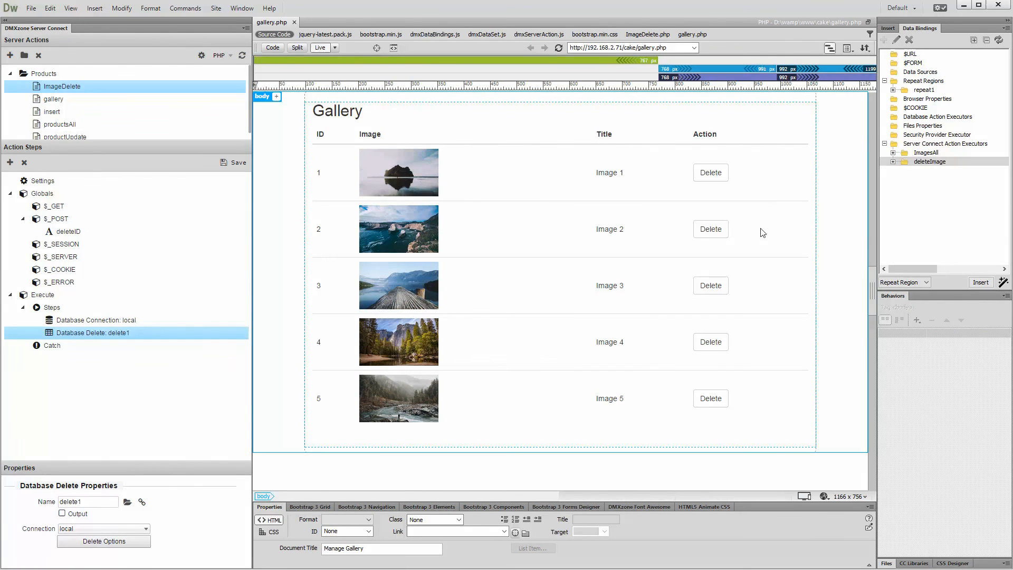
- Delete images 4 and 2 in the live gallery, leaving images 1, 3 and 5
left_click(712, 342)
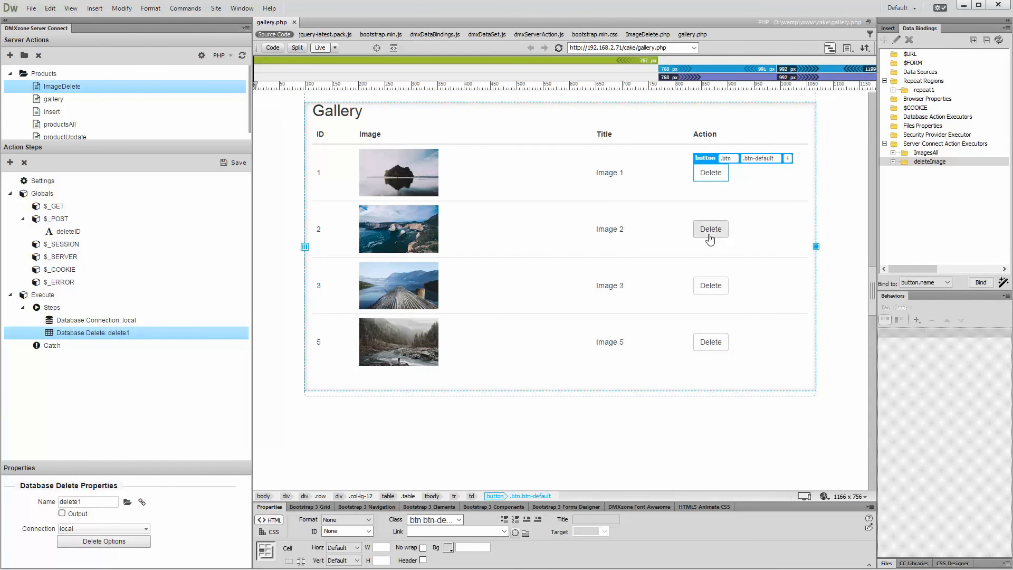
left_click(711, 229)
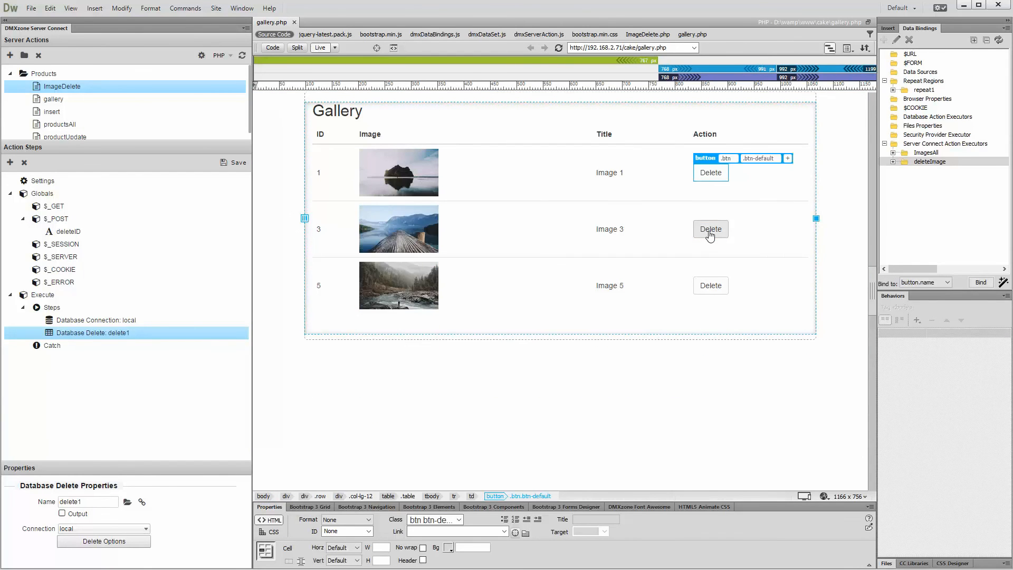